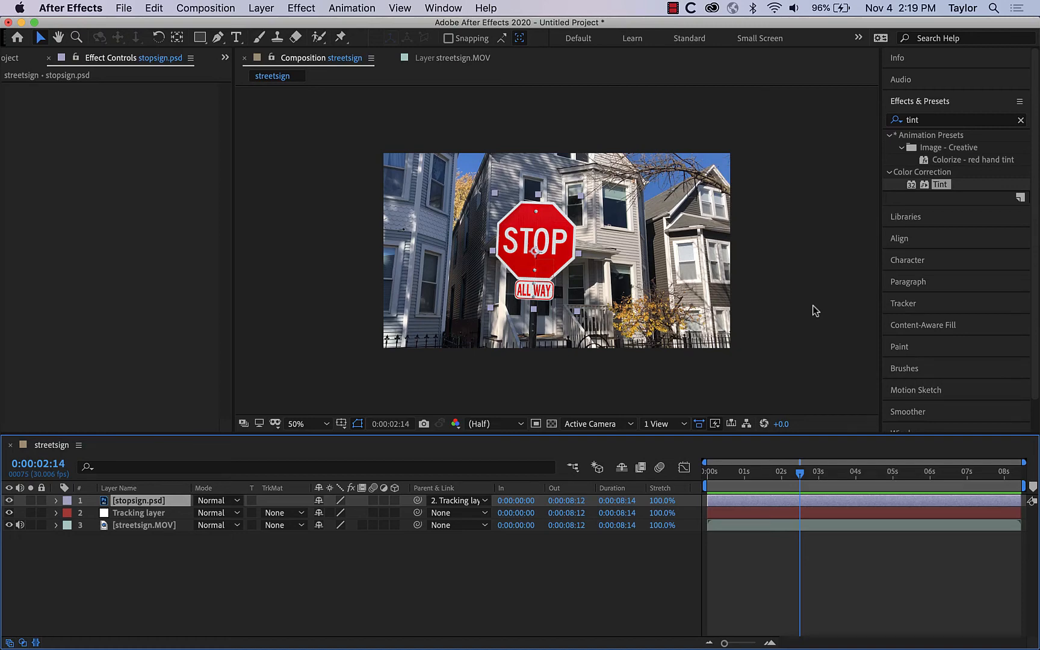
mouse_move(548, 258)
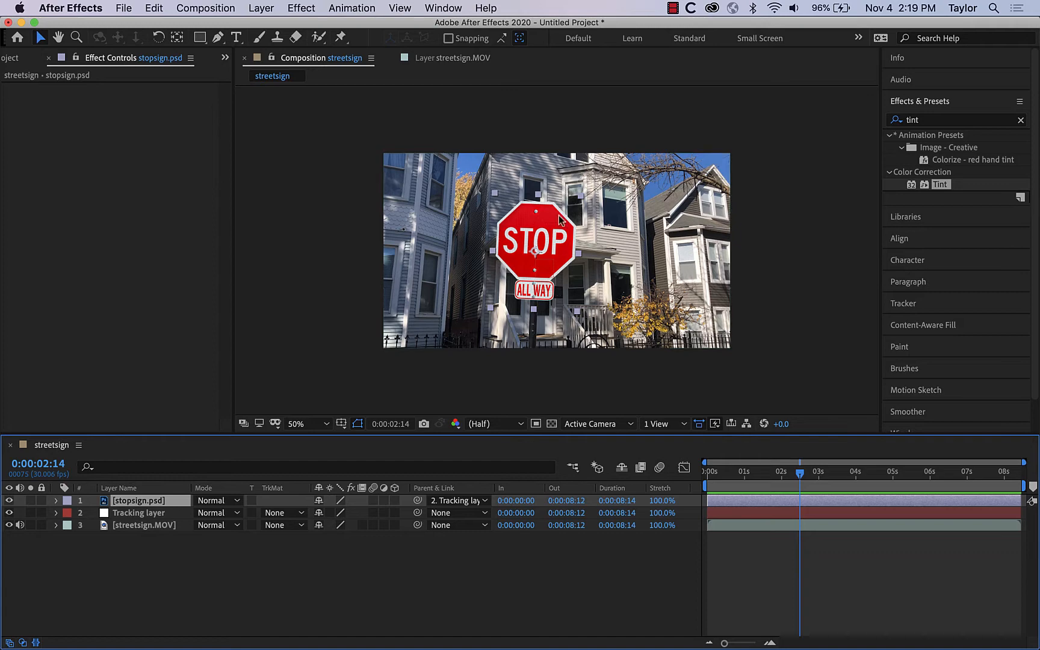
mouse_move(424, 451)
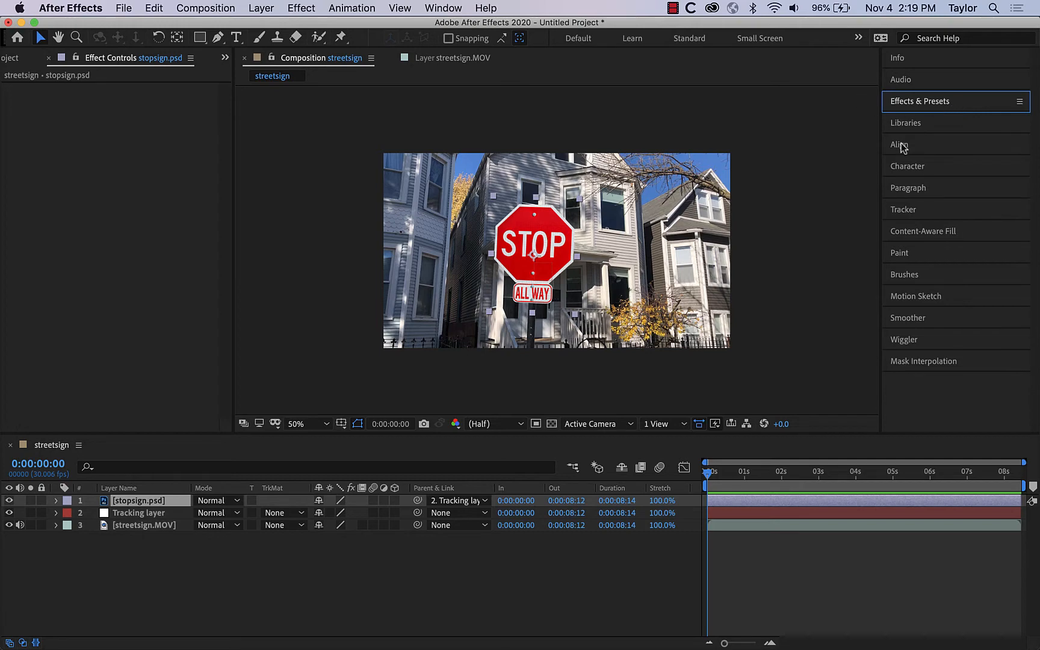
mouse_move(752, 473)
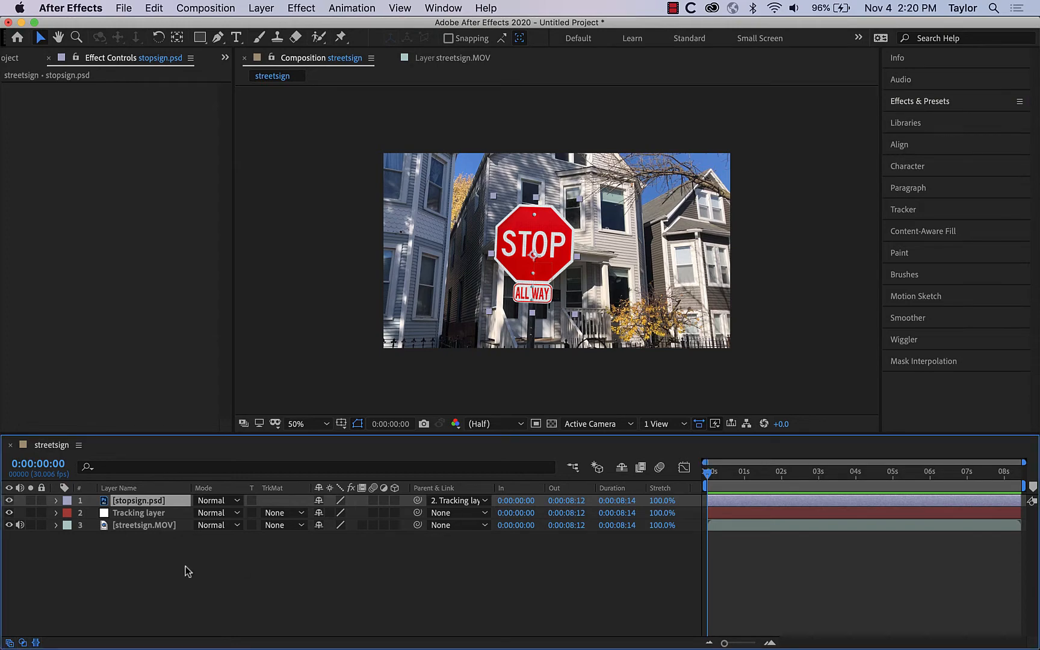
Scrub the streetsign.MOV layer's Audio Levels from -25.19 dB to -14.19 dB, then collapse the layer
click(57, 525)
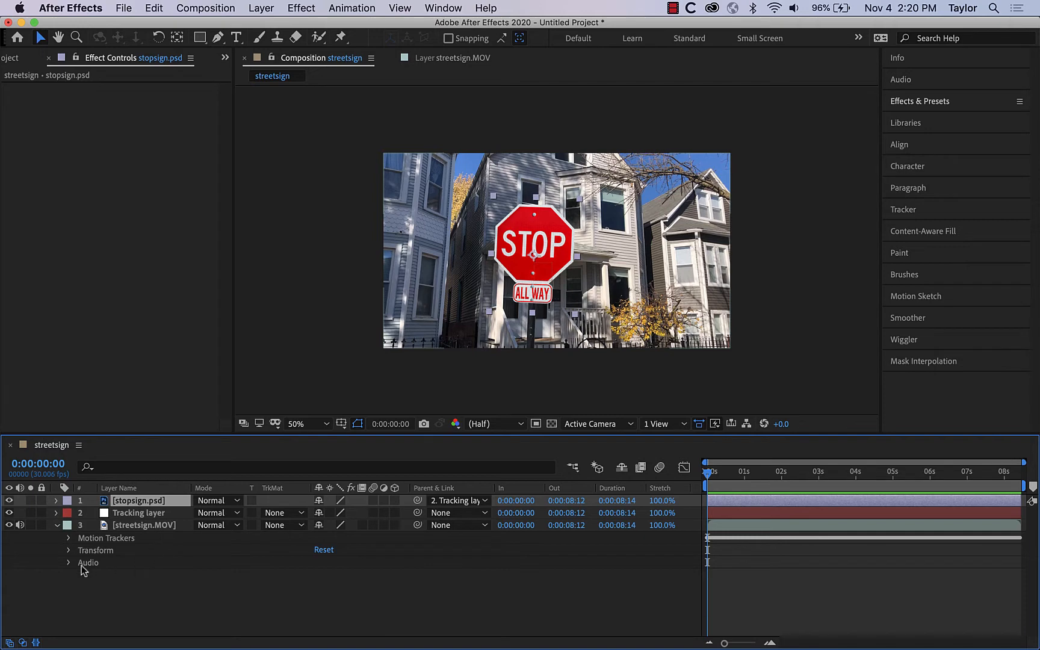
click(64, 563)
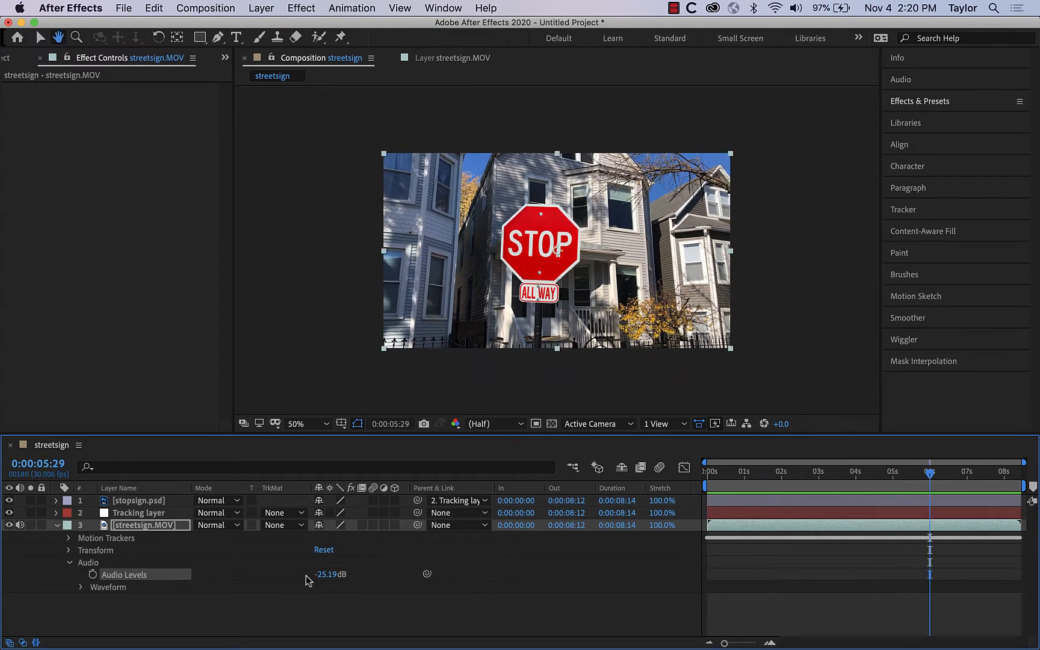
drag(330, 574, 332, 573)
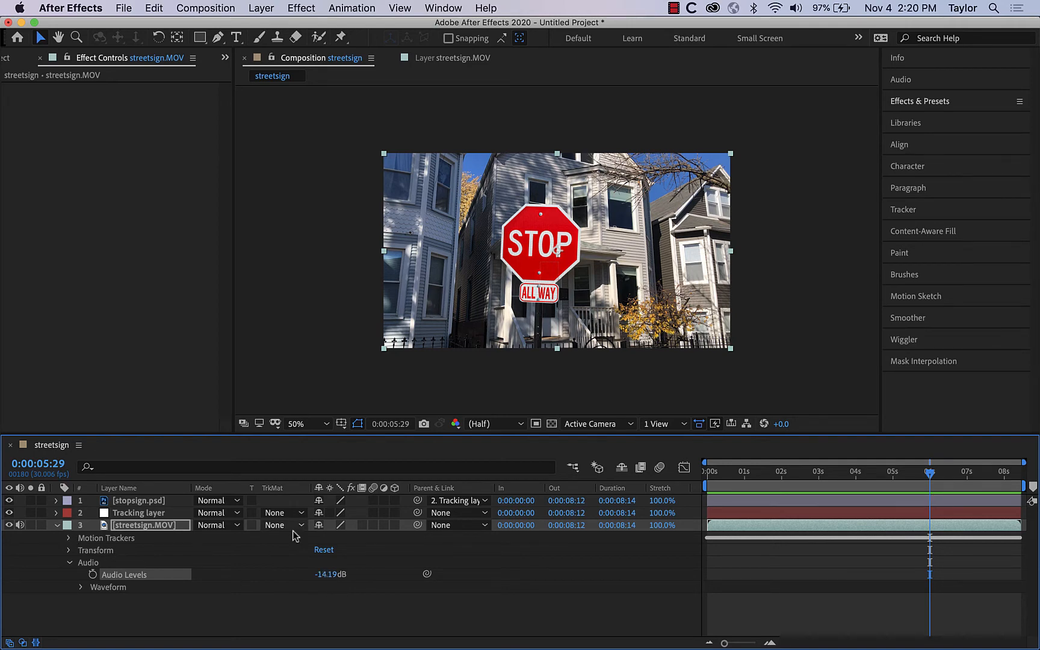
click(57, 525)
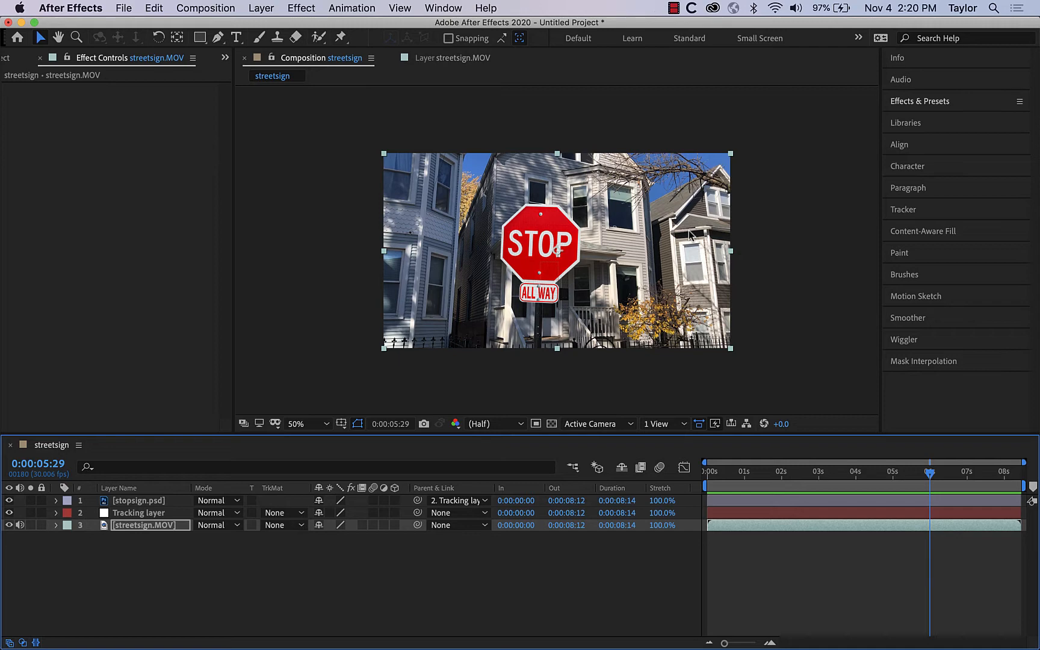
mouse_move(565, 268)
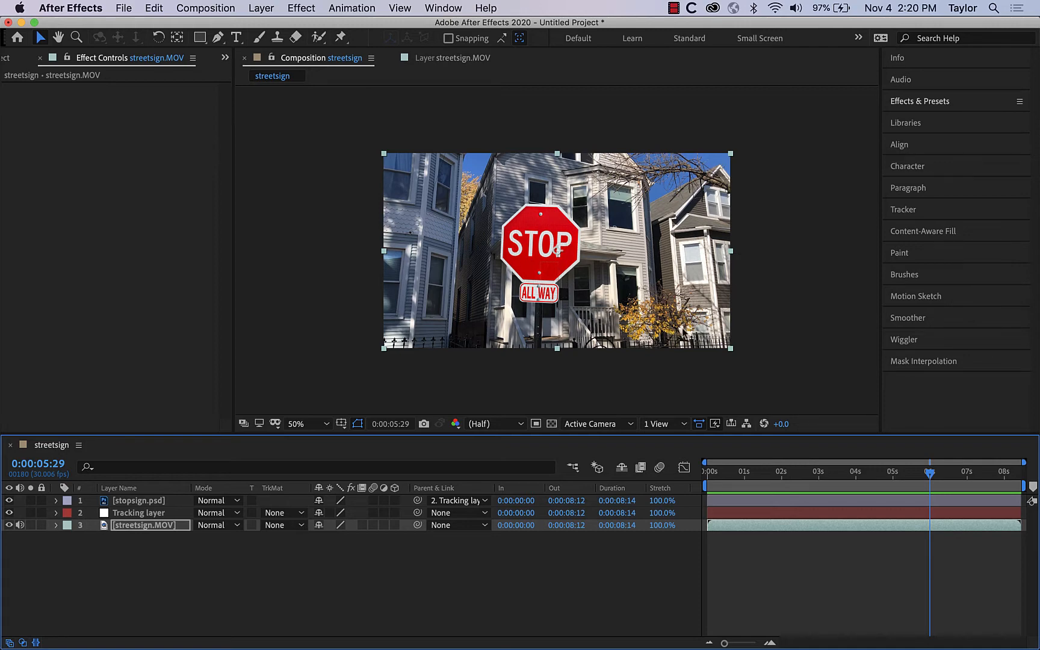
mouse_move(796, 336)
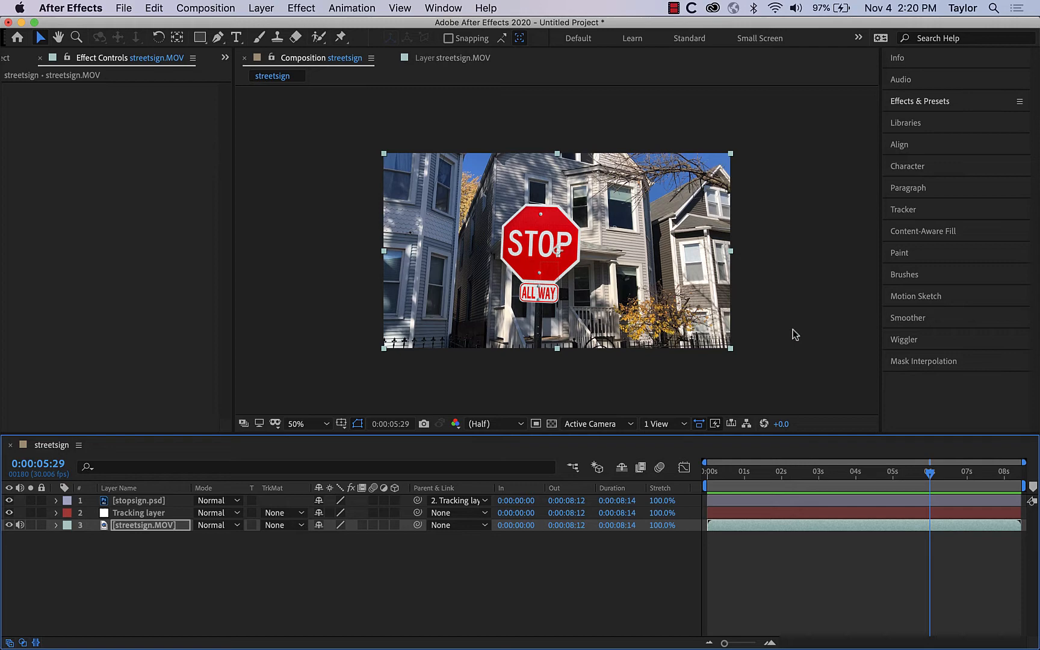
mouse_move(810, 333)
text(tint)
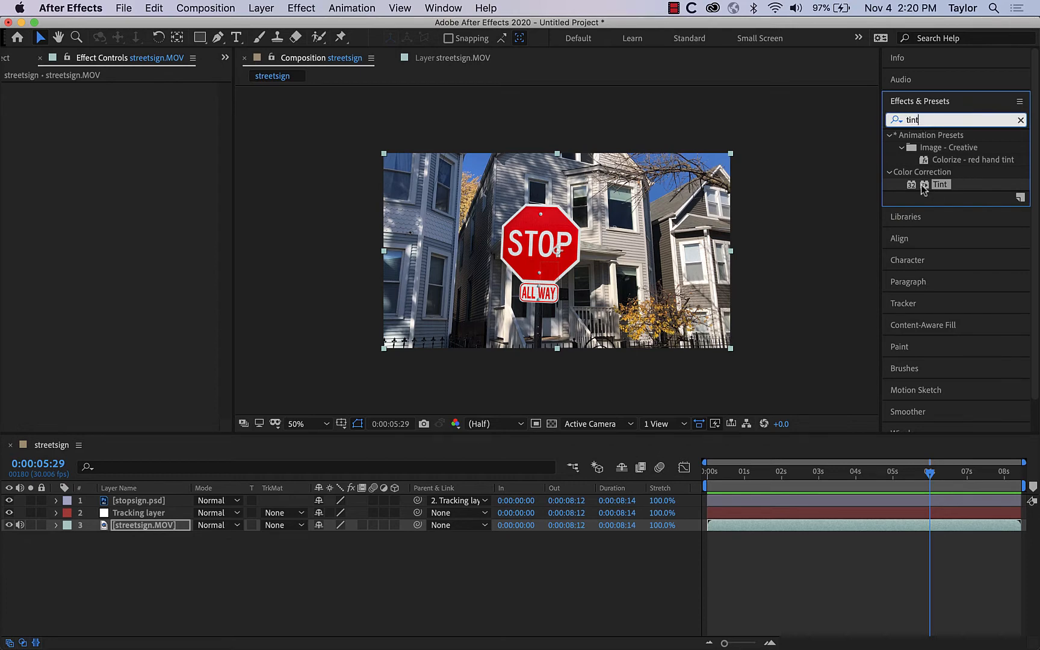
mouse_move(913, 189)
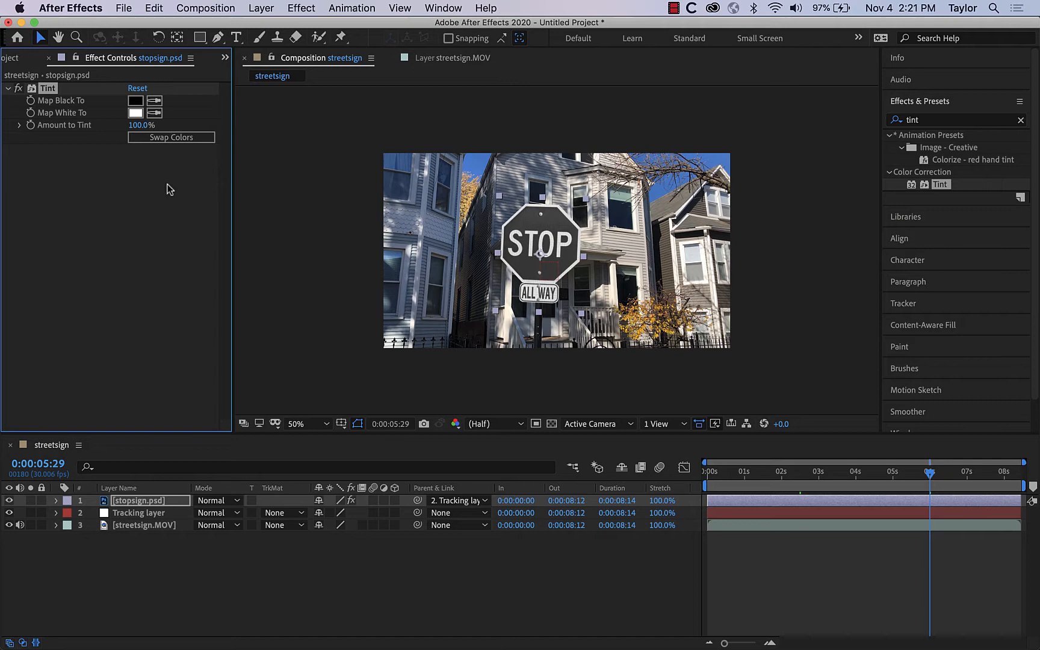
mouse_move(51, 133)
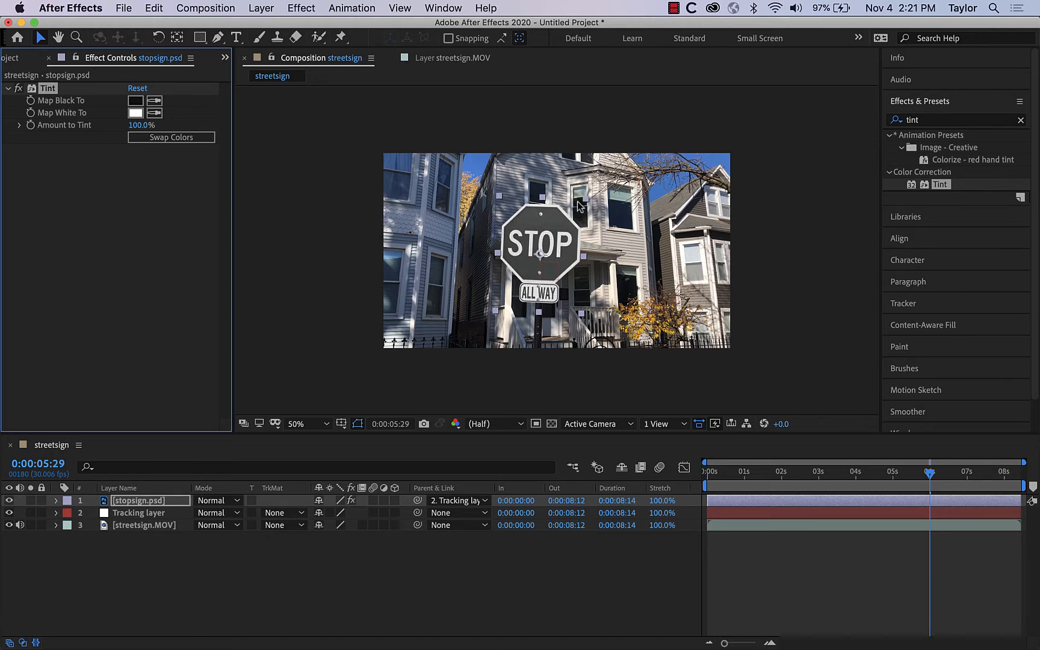
mouse_move(556, 245)
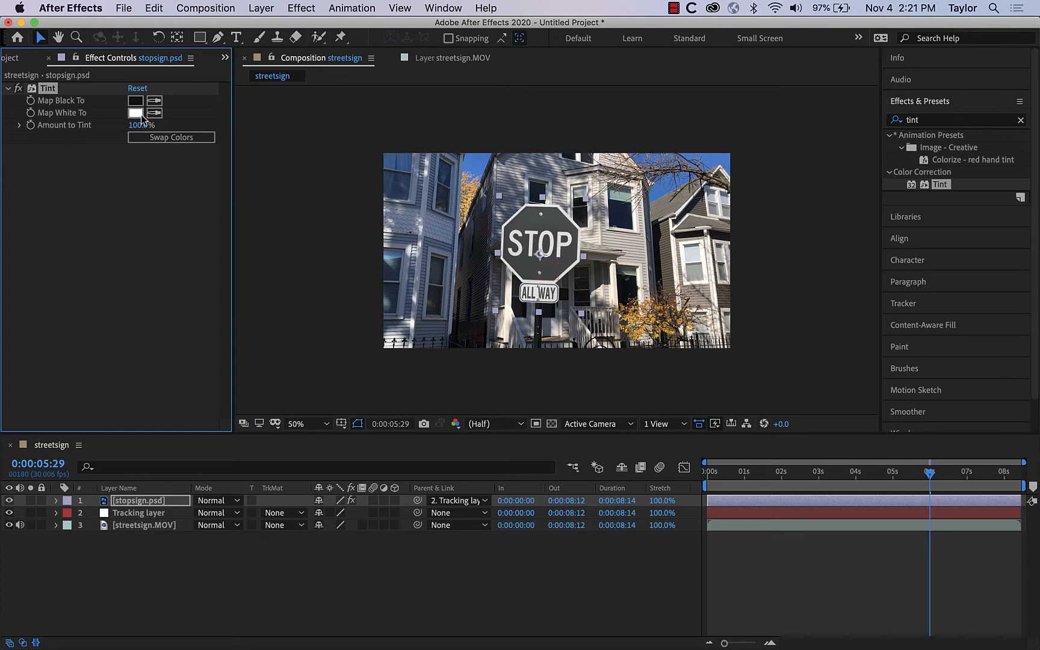
Leave Map White To unchanged and lower the stop sign's Amount to Tint to 17%
click(135, 113)
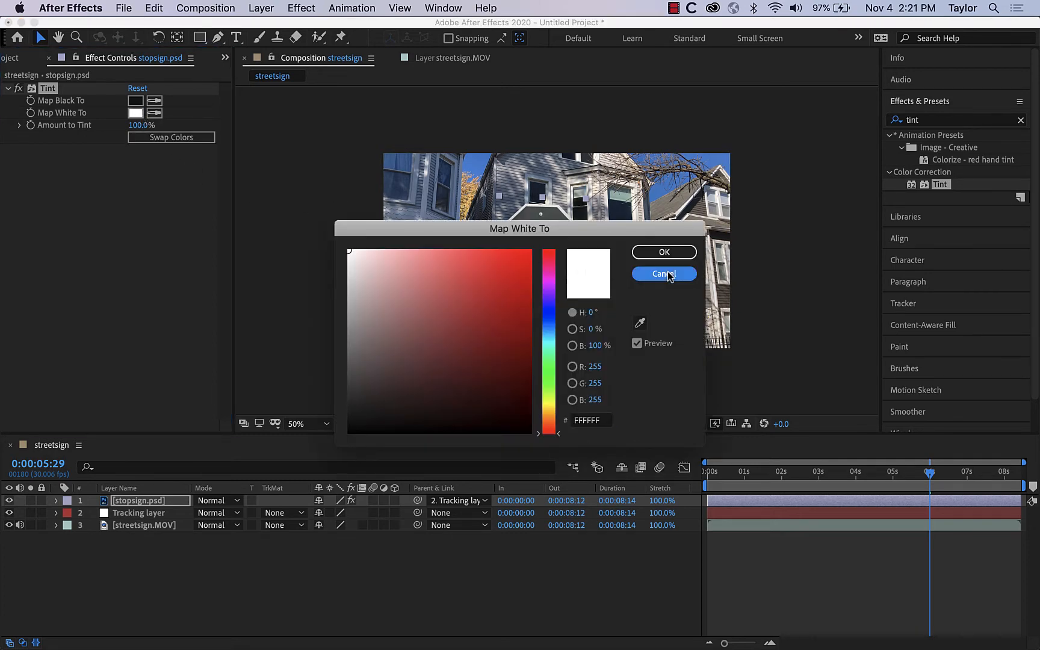
click(664, 274)
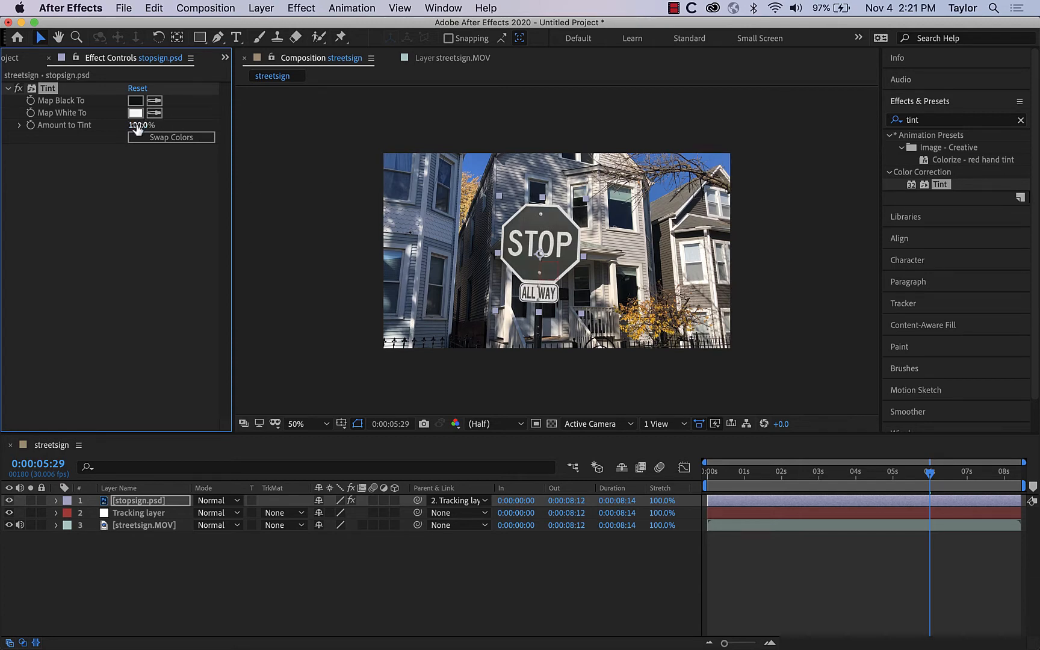
drag(139, 125, 129, 125)
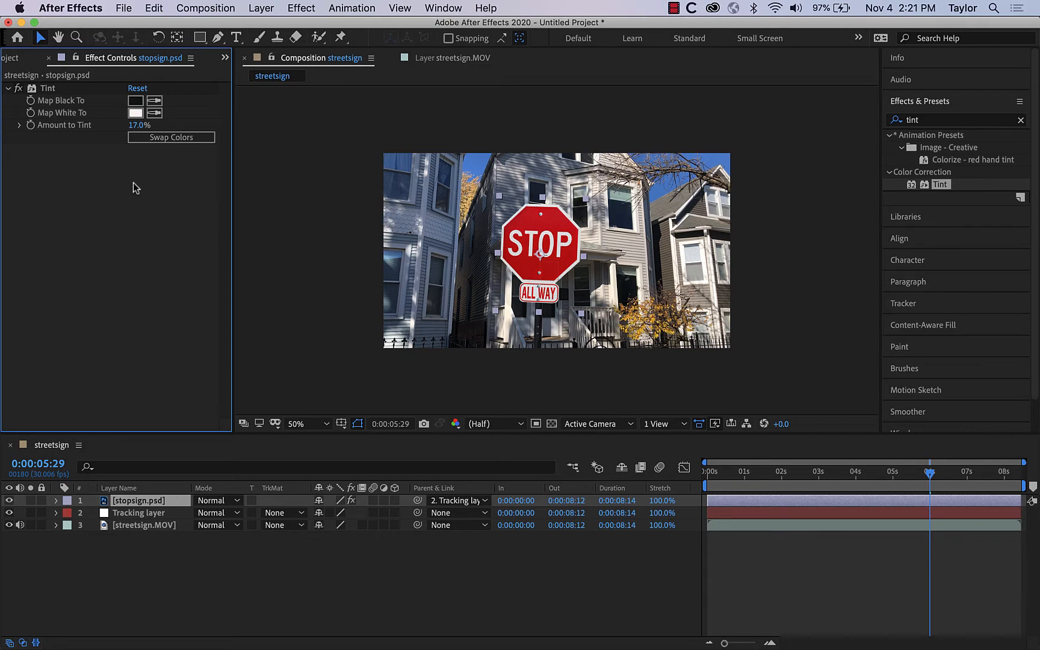
mouse_move(128, 205)
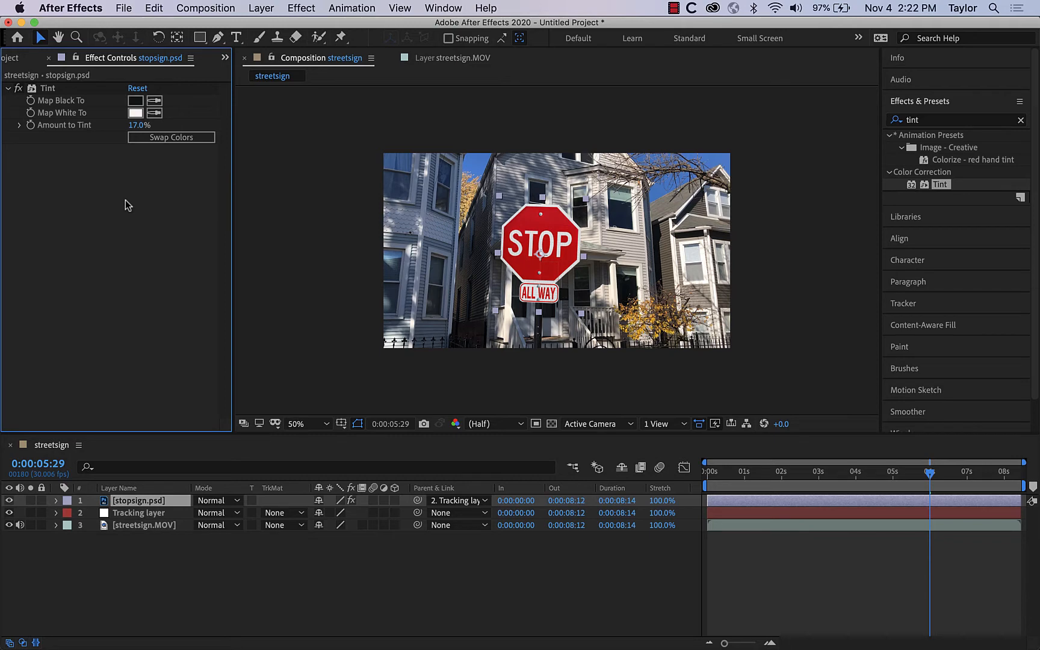
mouse_move(104, 225)
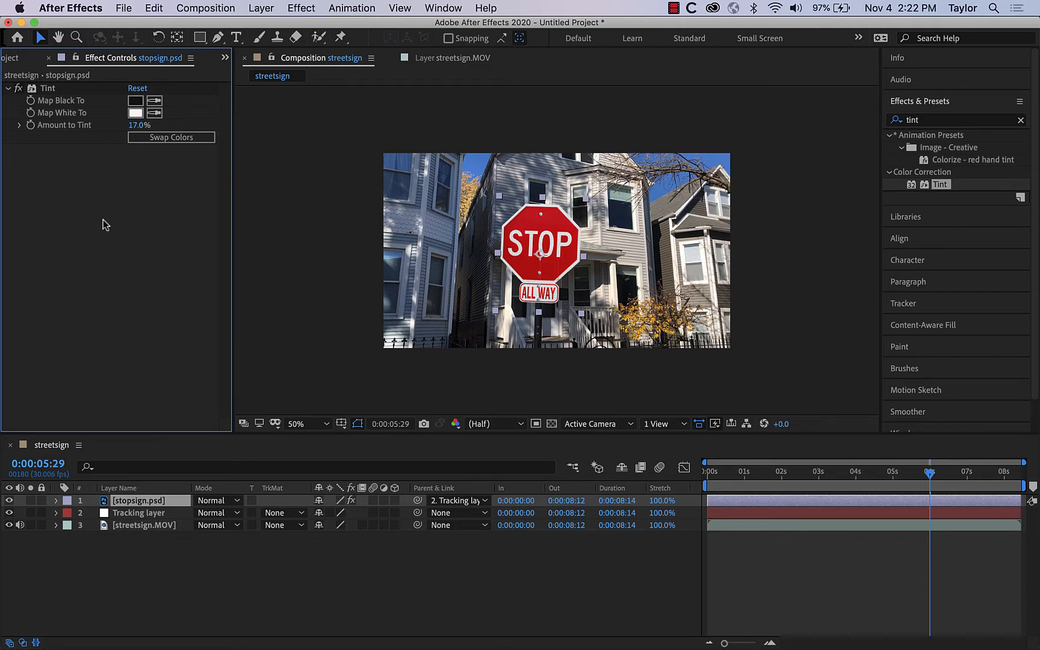
mouse_move(1021, 198)
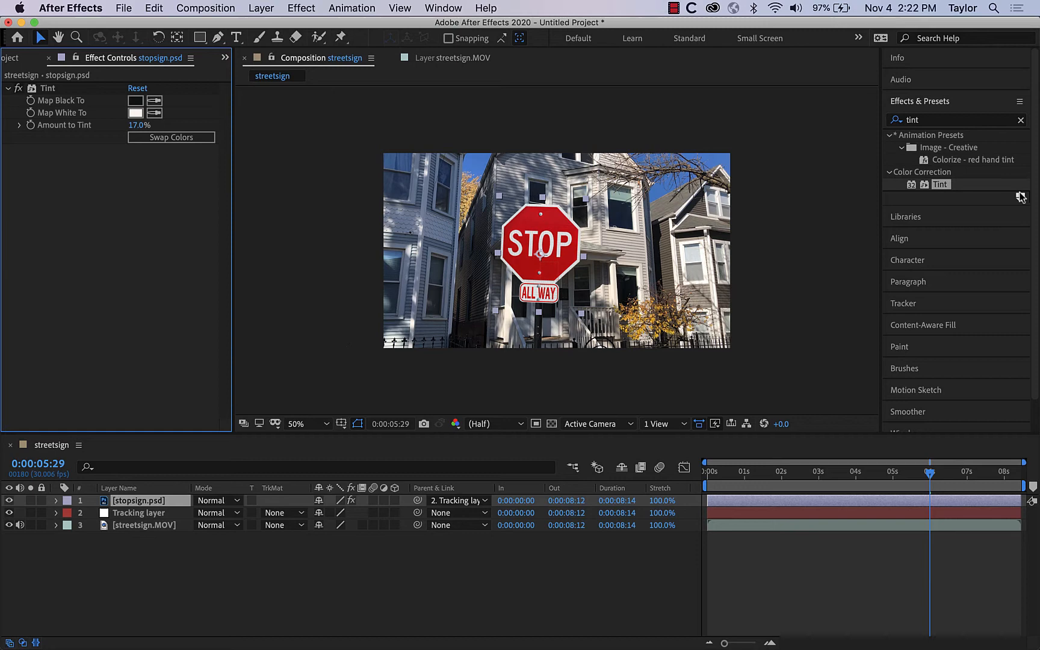
Clear the Effects & Presets search and collapse the Tint effect's settings
click(1021, 120)
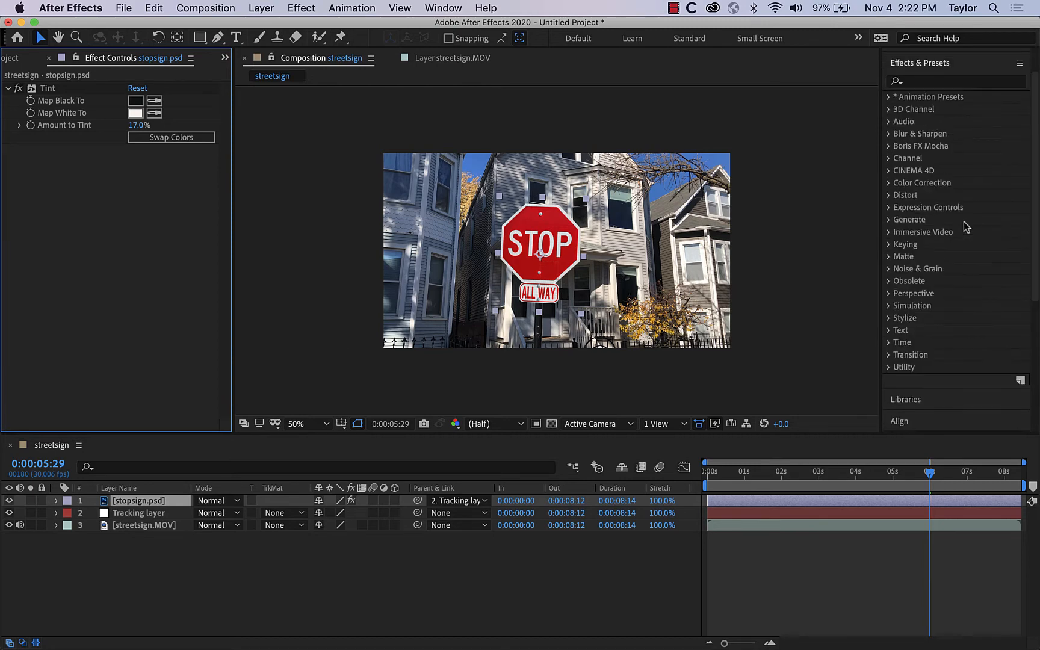
mouse_move(968, 208)
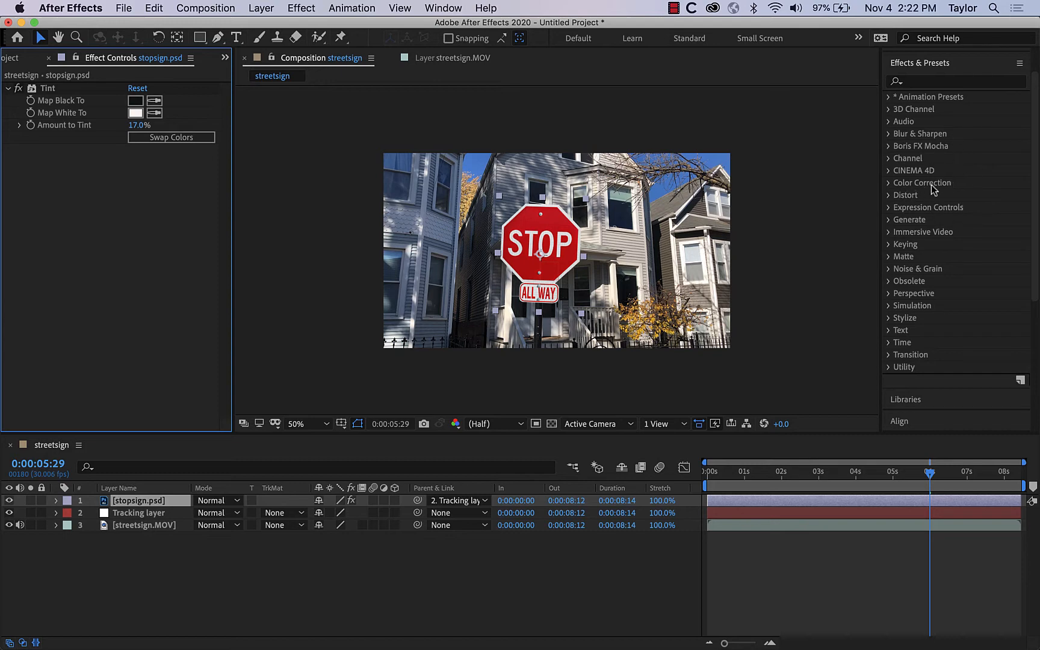
mouse_move(955, 283)
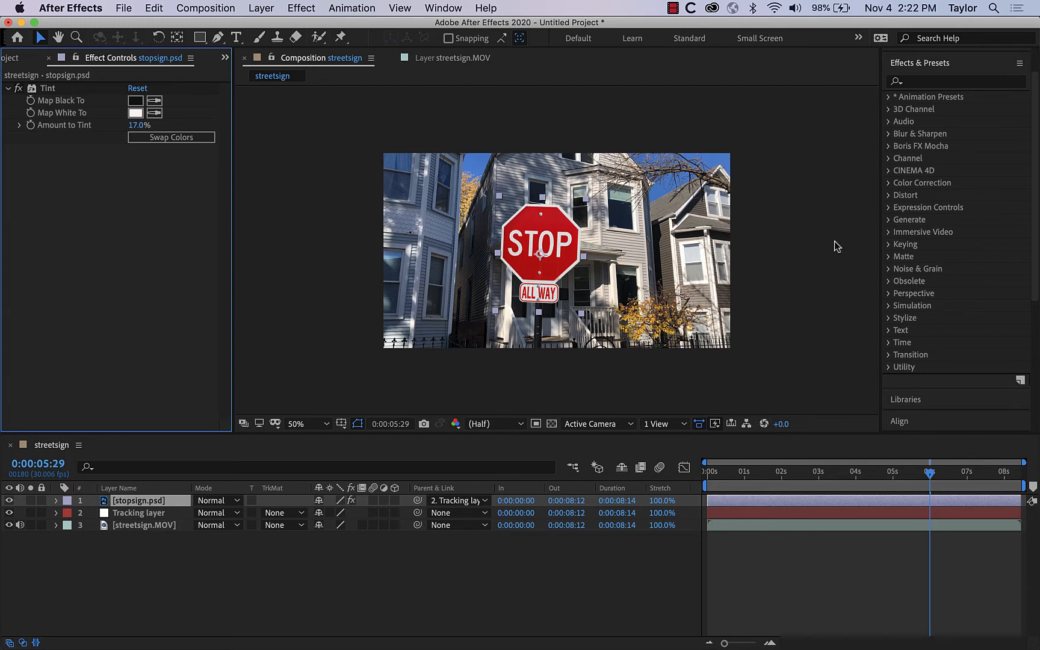
mouse_move(791, 220)
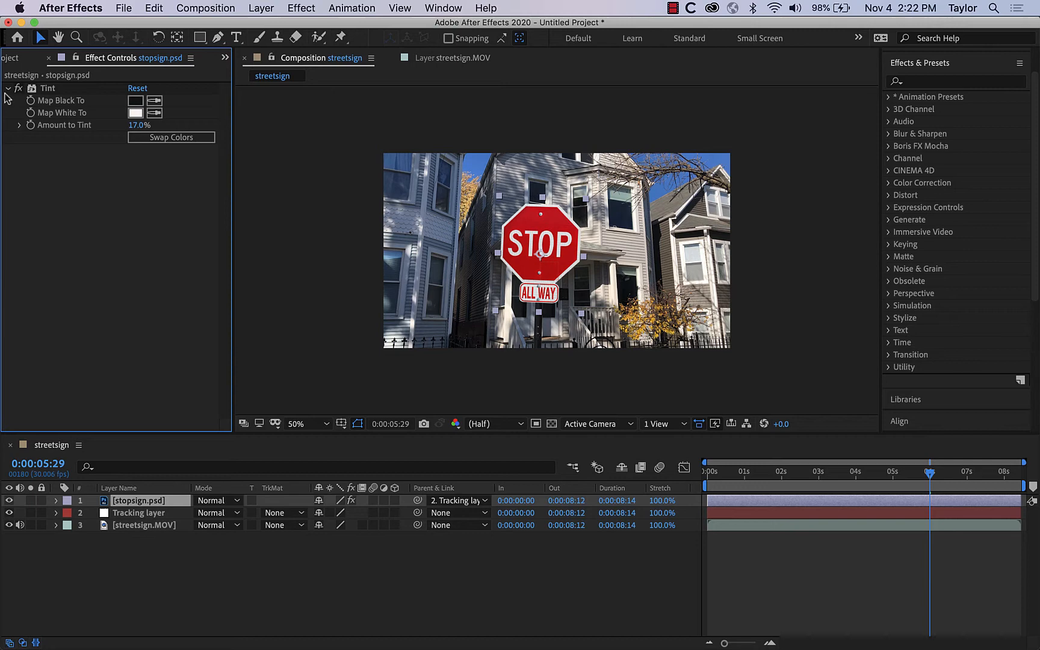
click(6, 88)
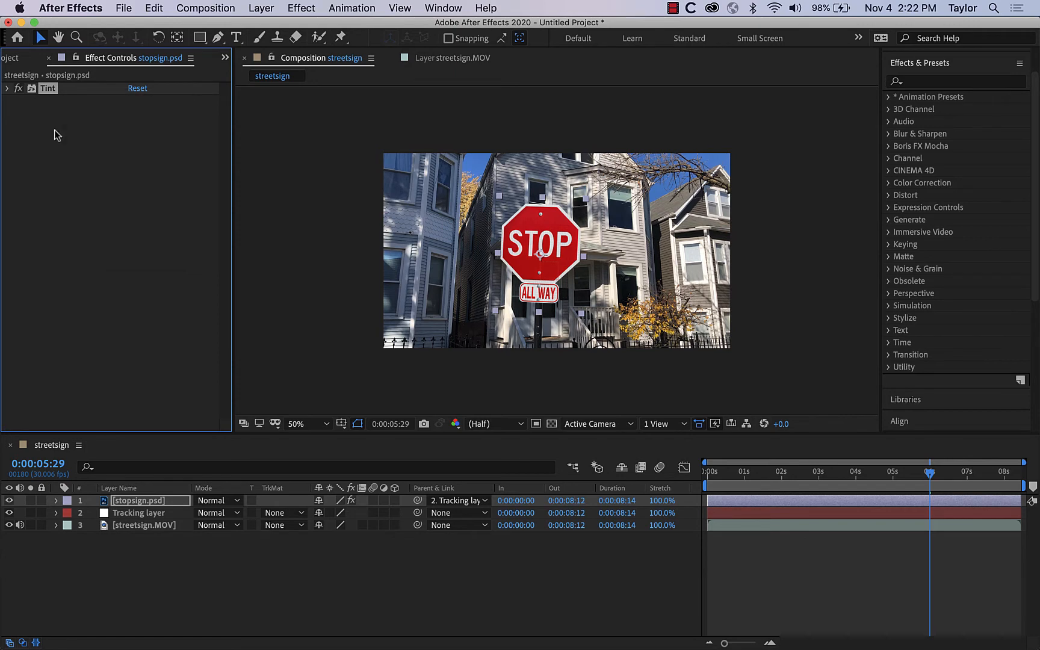
mouse_move(183, 230)
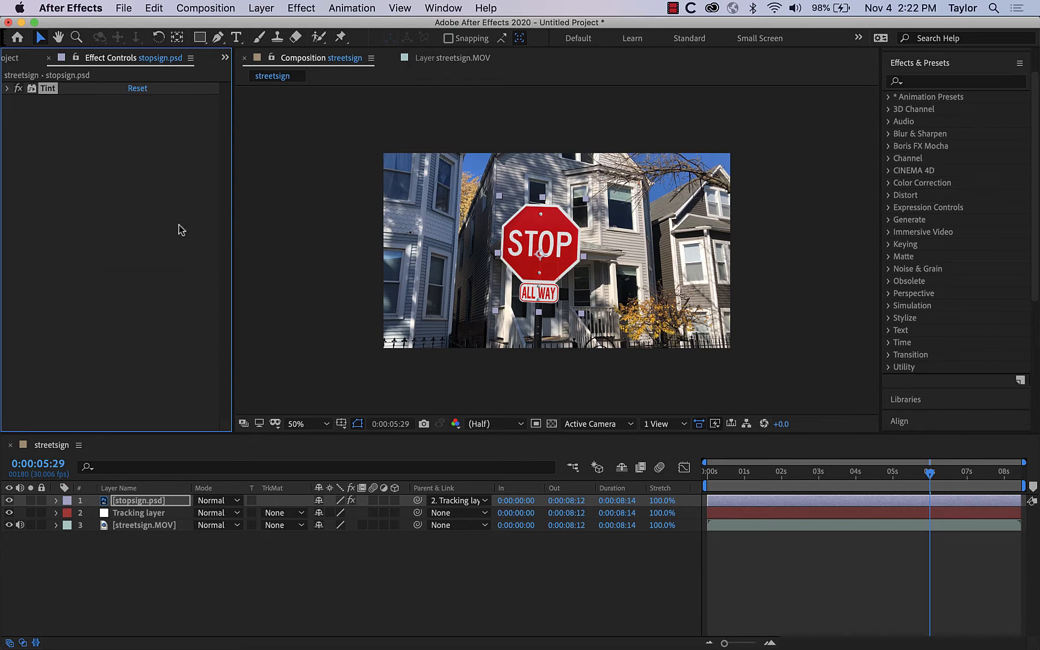
mouse_move(905, 425)
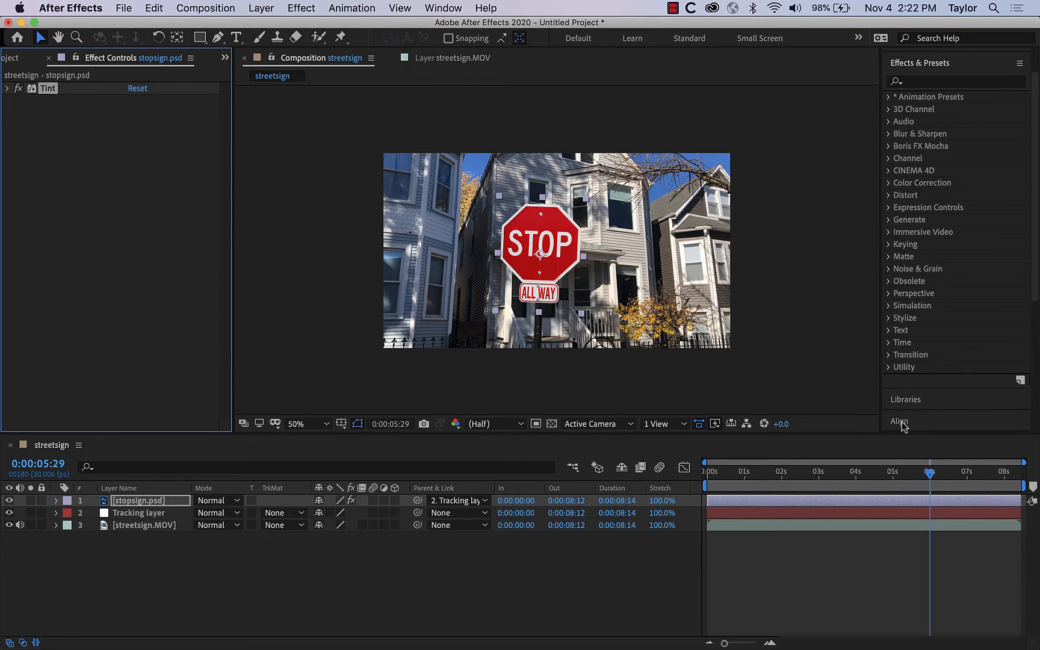
click(707, 486)
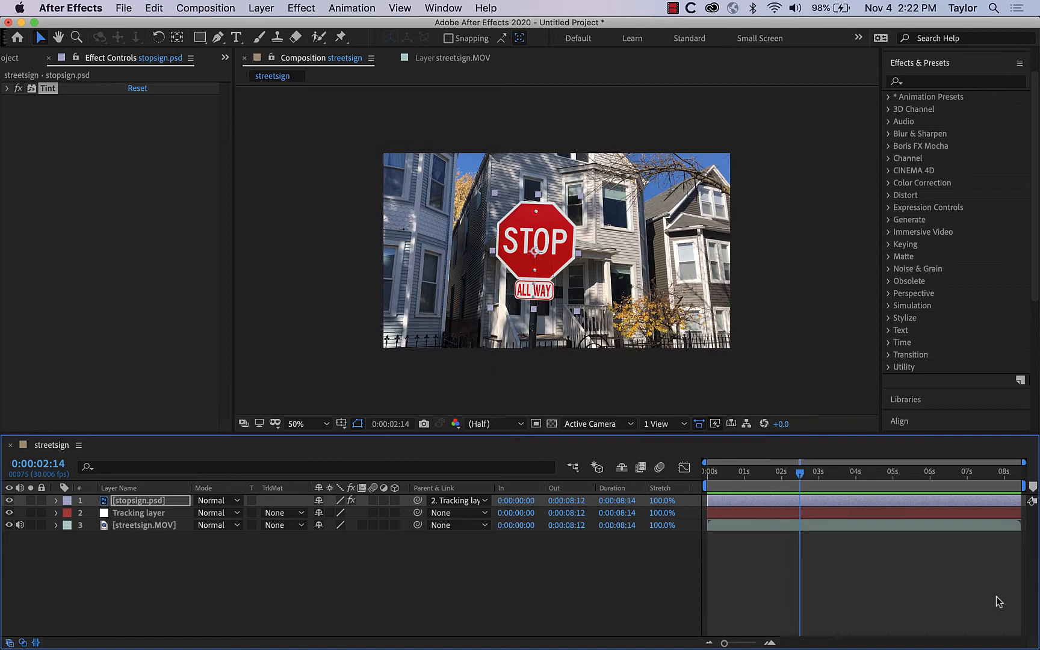
mouse_move(957, 527)
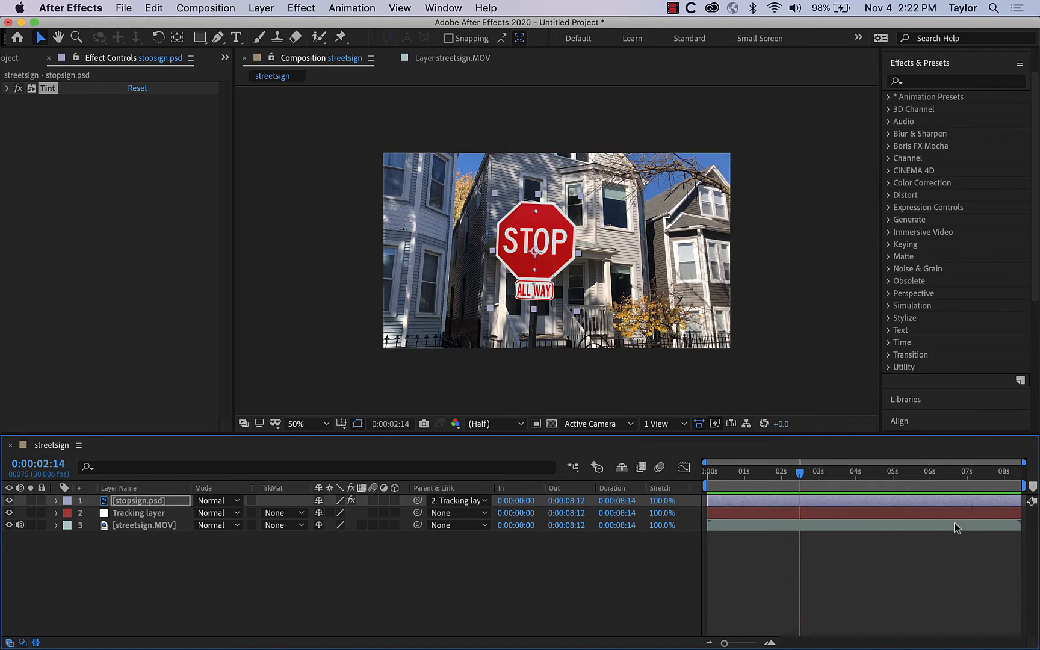
drag(723, 643, 743, 643)
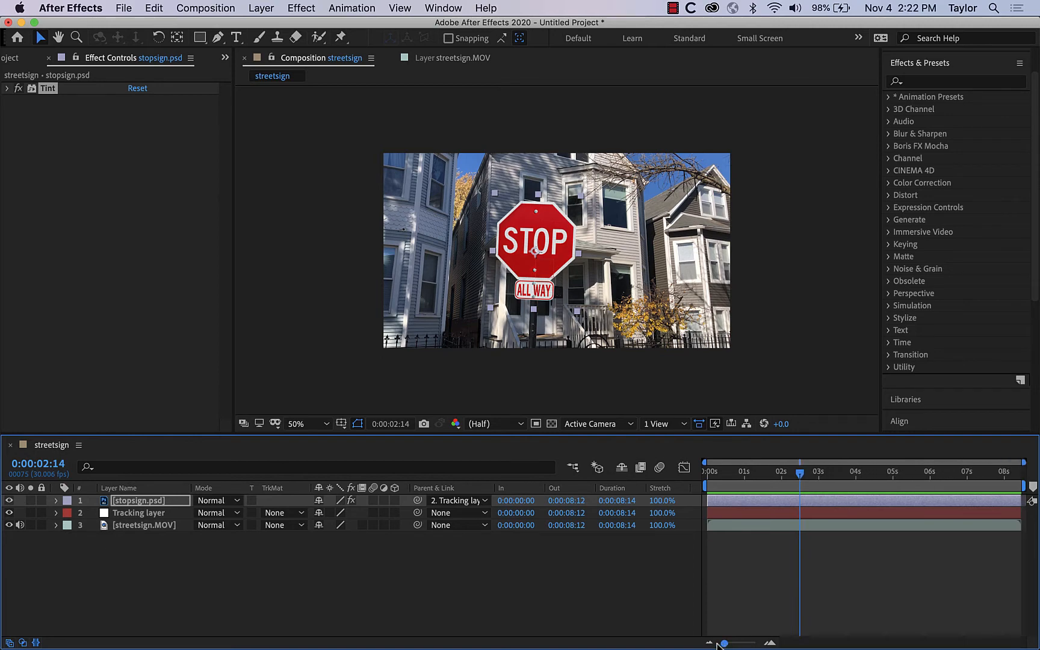
mouse_move(1014, 539)
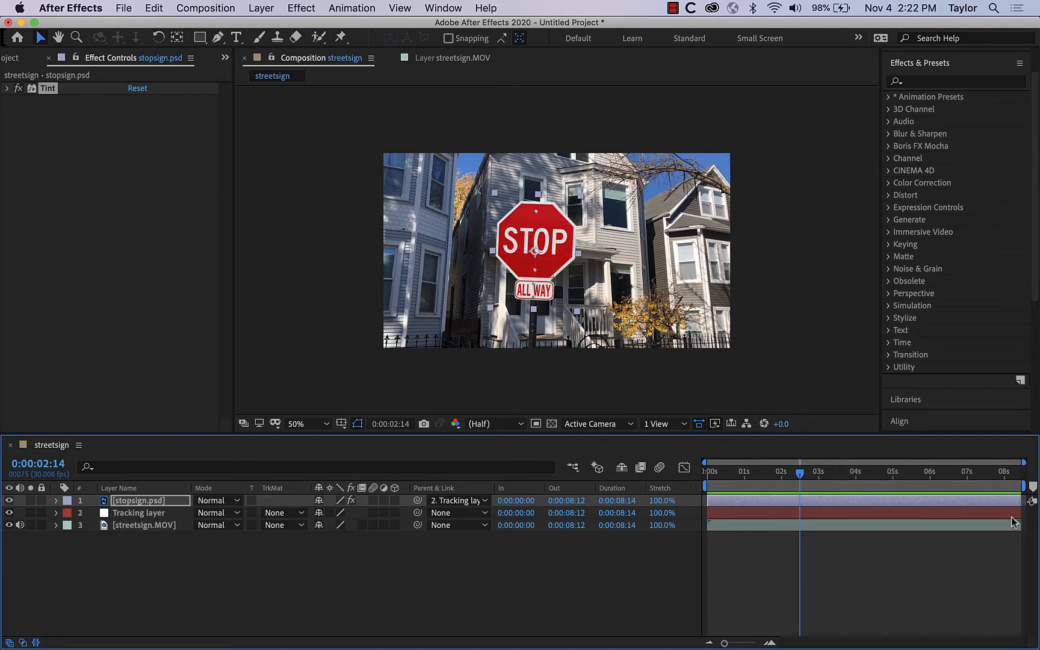
mouse_move(993, 516)
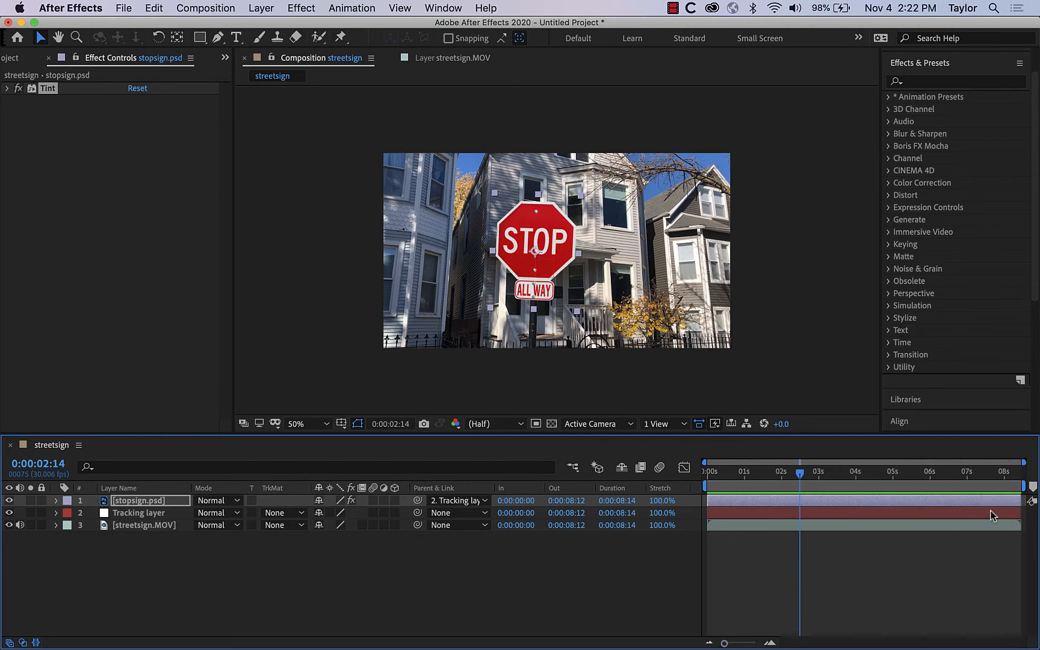
mouse_move(966, 515)
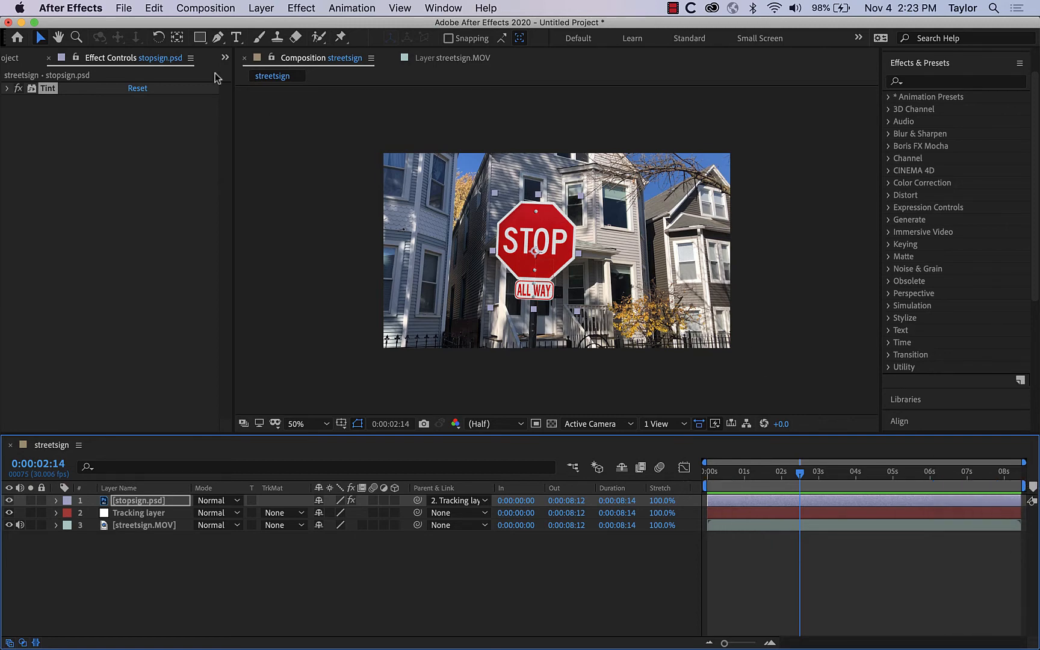
Save the project as sample.aep in the Isolation folder via Save As
click(123, 8)
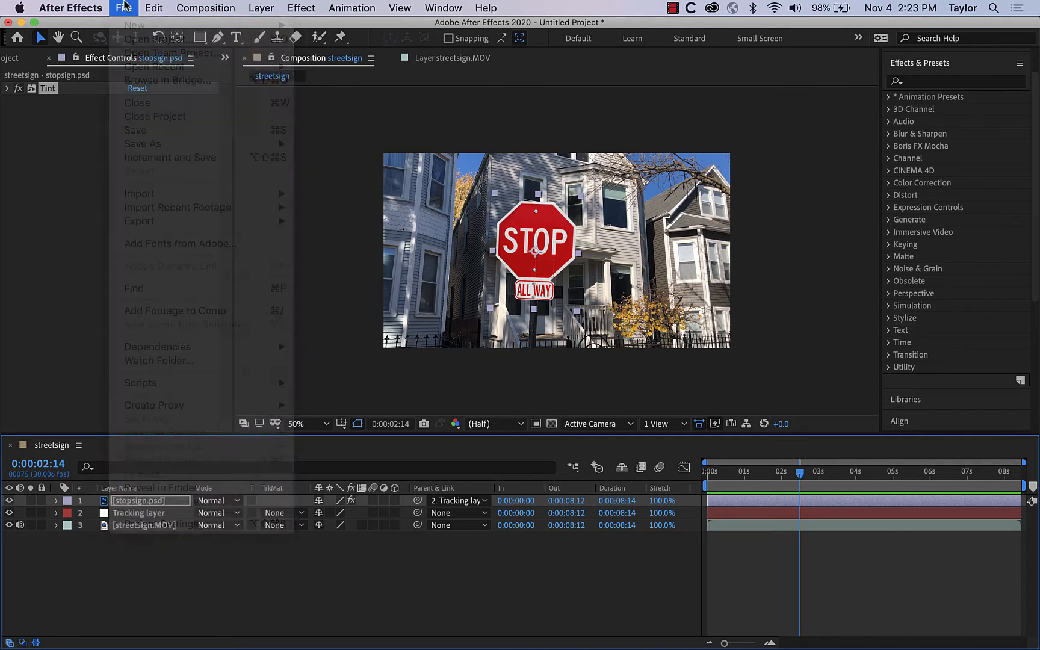
click(149, 144)
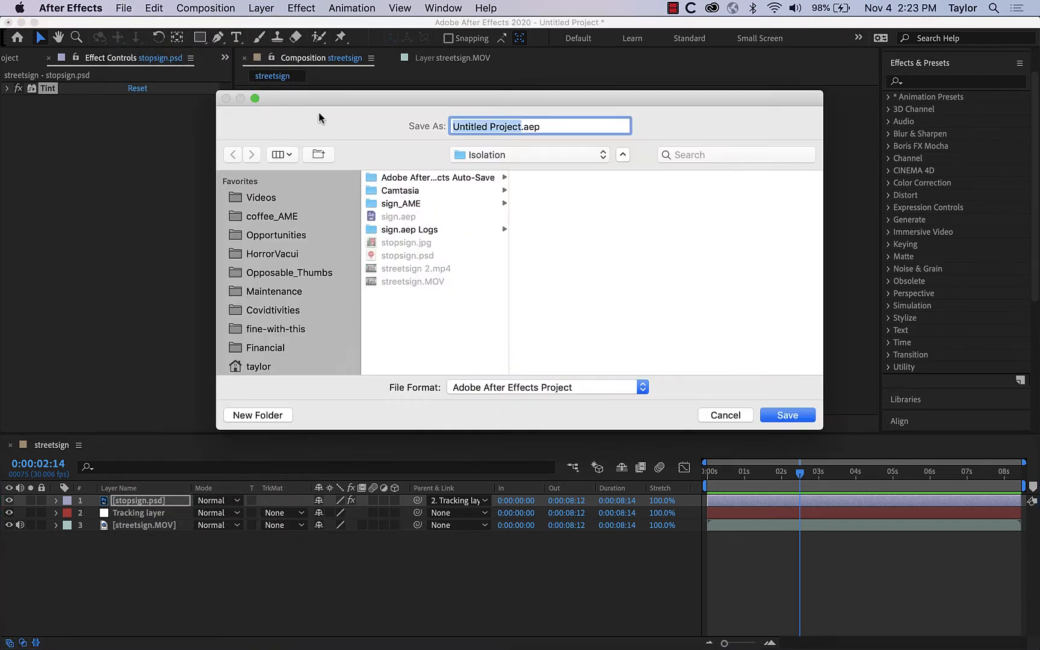
mouse_move(535, 299)
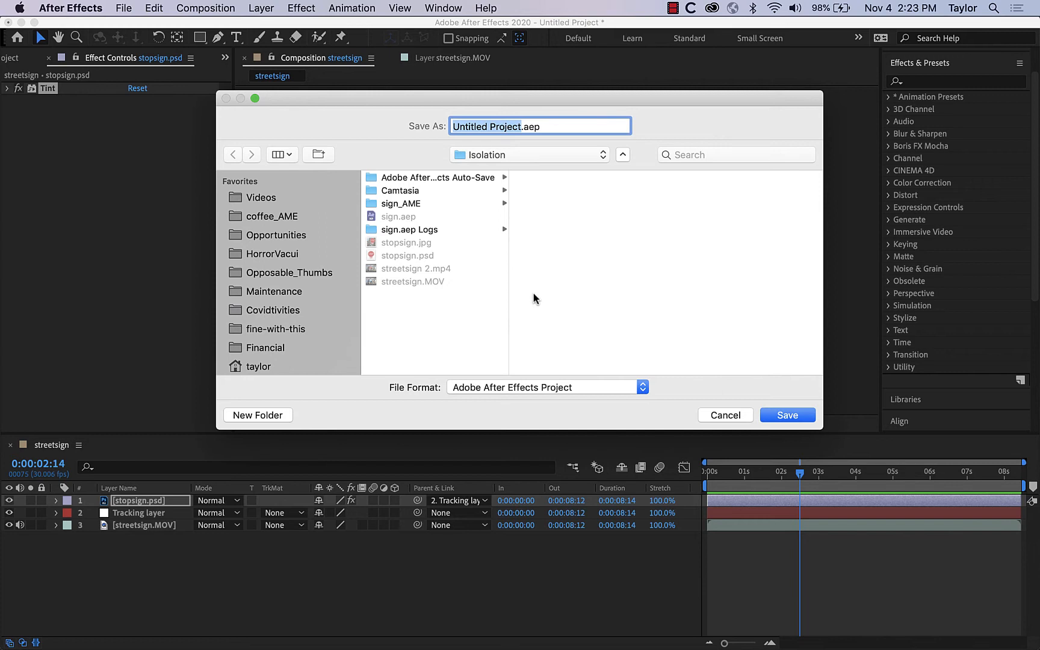
mouse_move(467, 243)
text(sample)
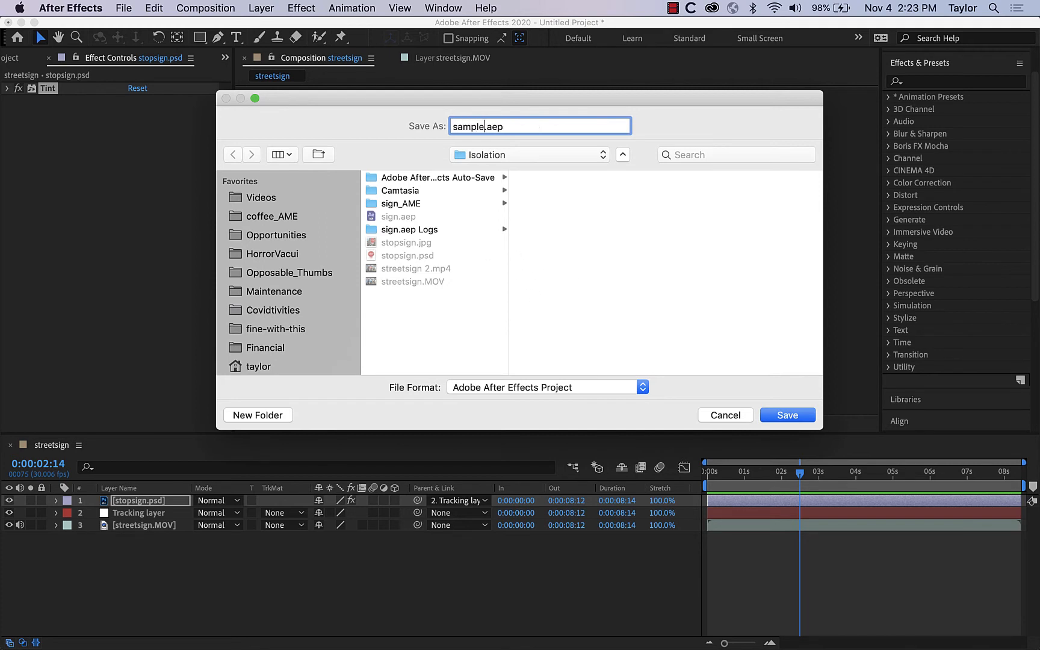
click(787, 416)
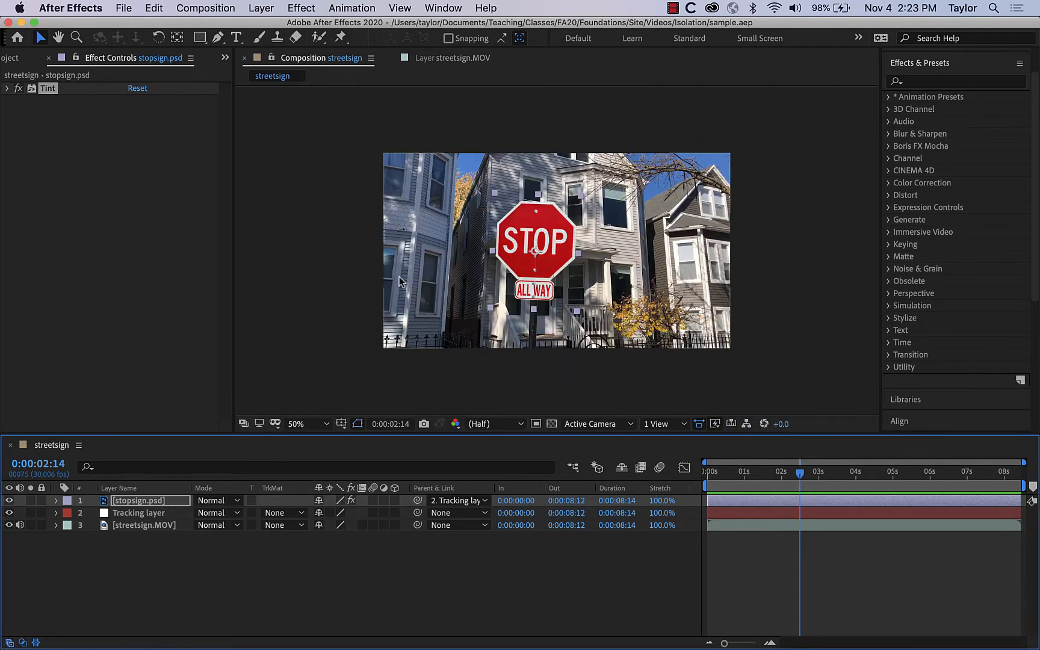
mouse_move(114, 215)
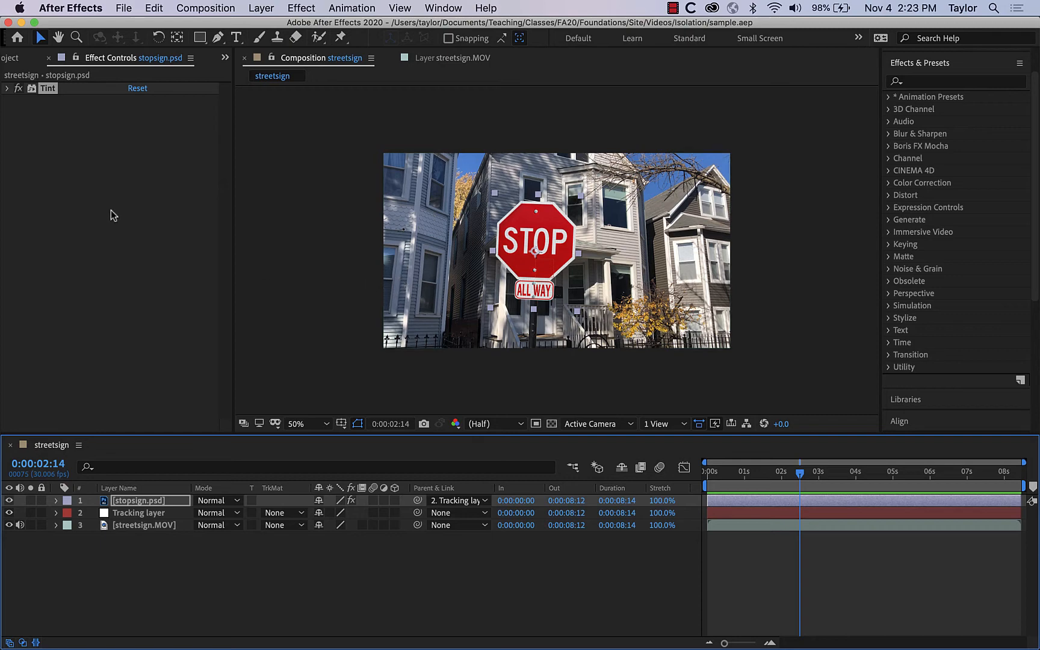
mouse_move(156, 75)
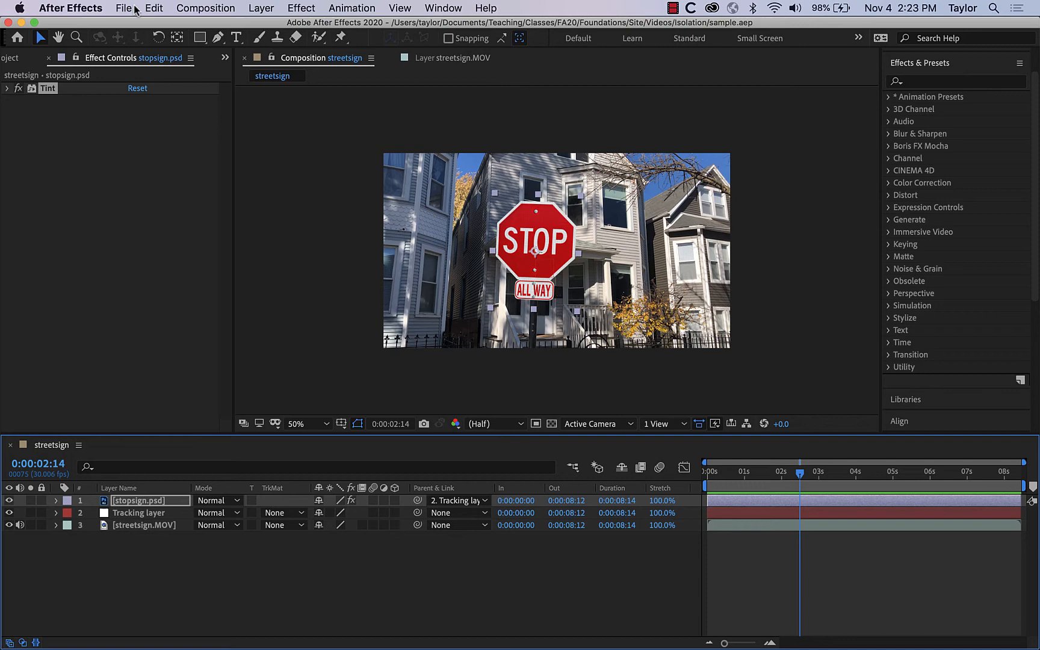
Bring up the File menu's export choices for the streetsign composition
click(127, 8)
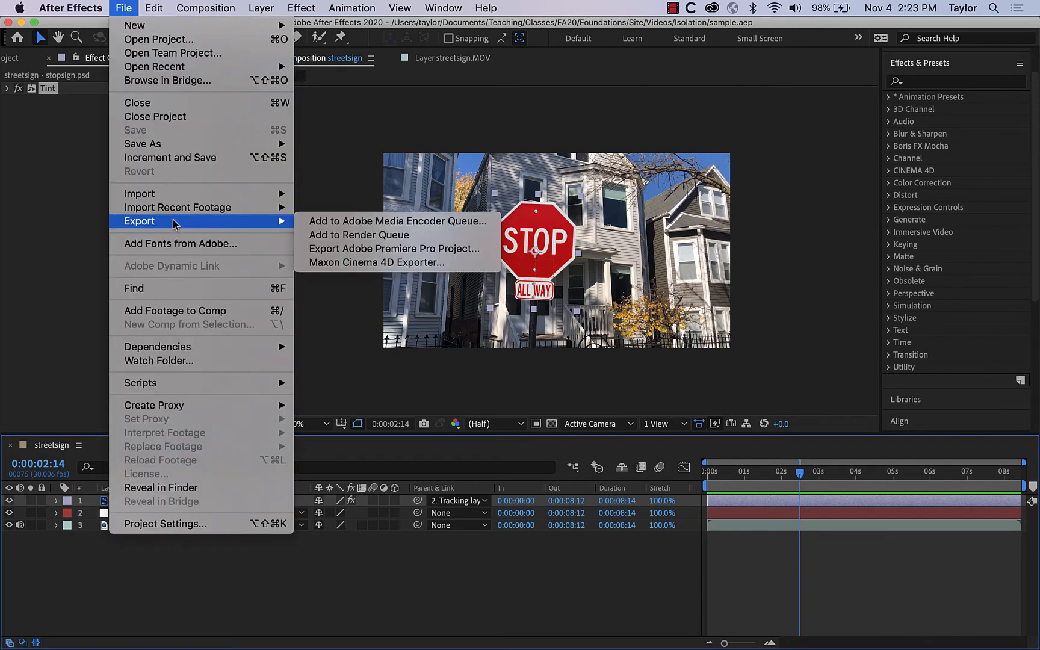
mouse_move(397, 221)
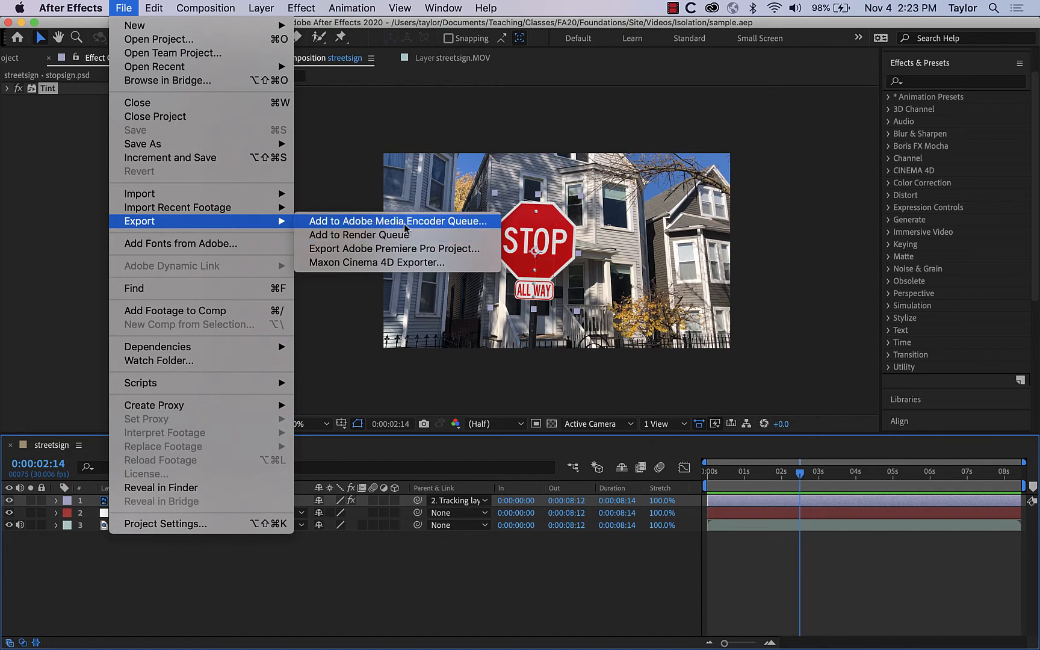
mouse_move(371, 235)
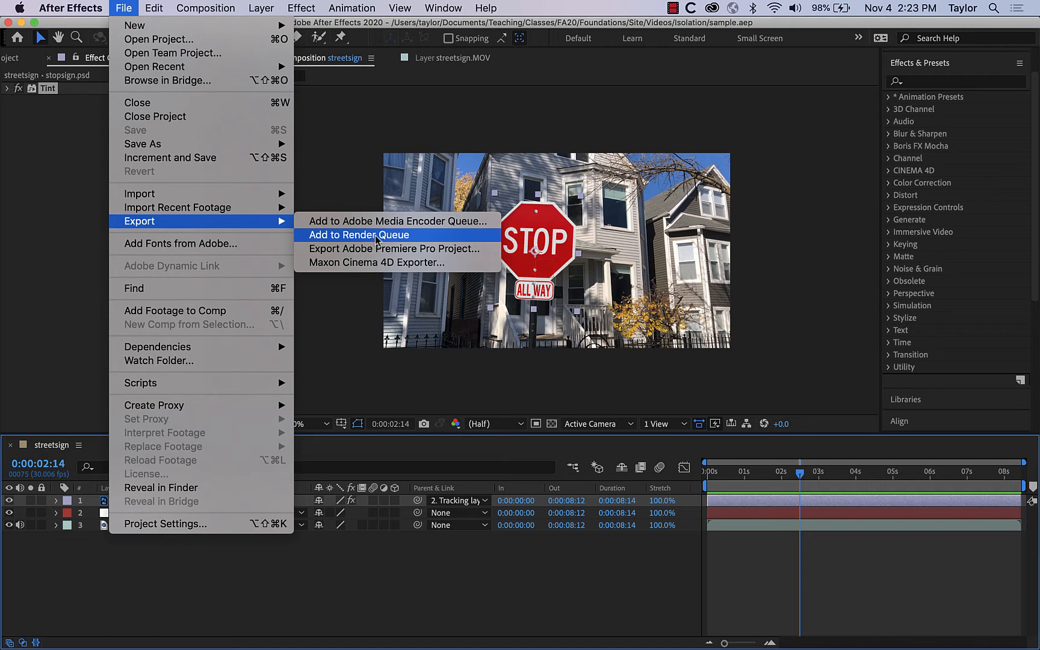
mouse_move(386, 221)
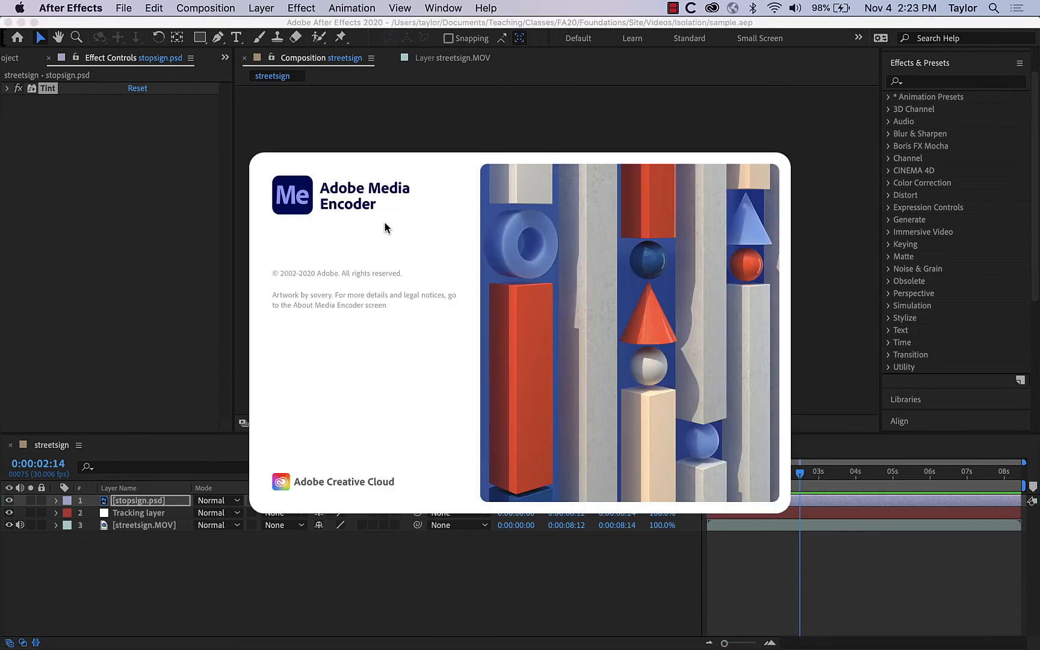
mouse_move(438, 332)
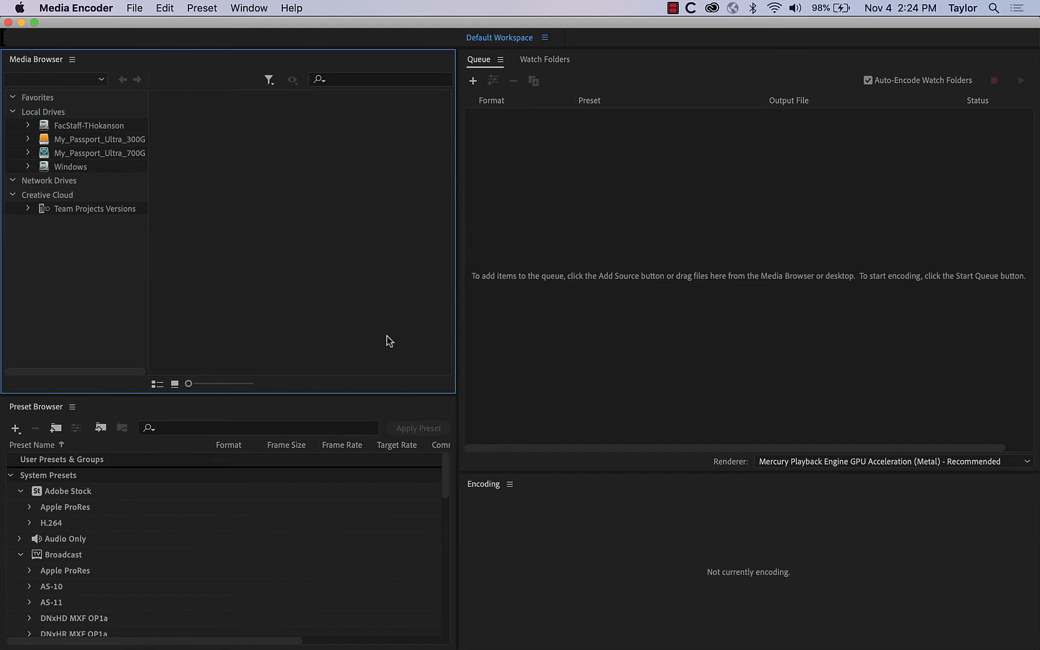
mouse_move(381, 308)
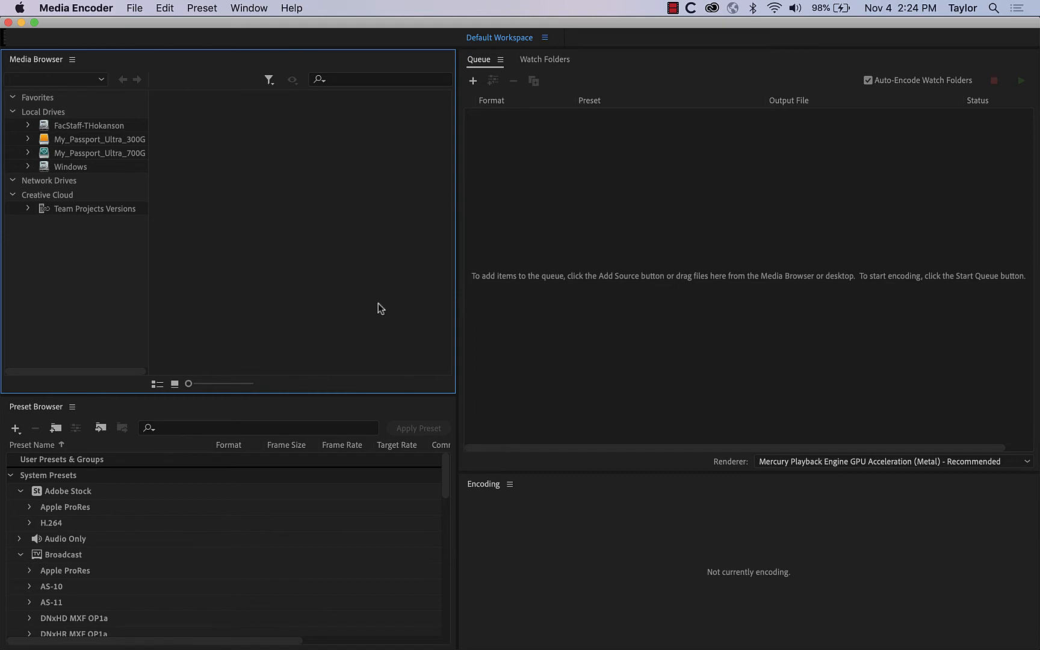
mouse_move(621, 129)
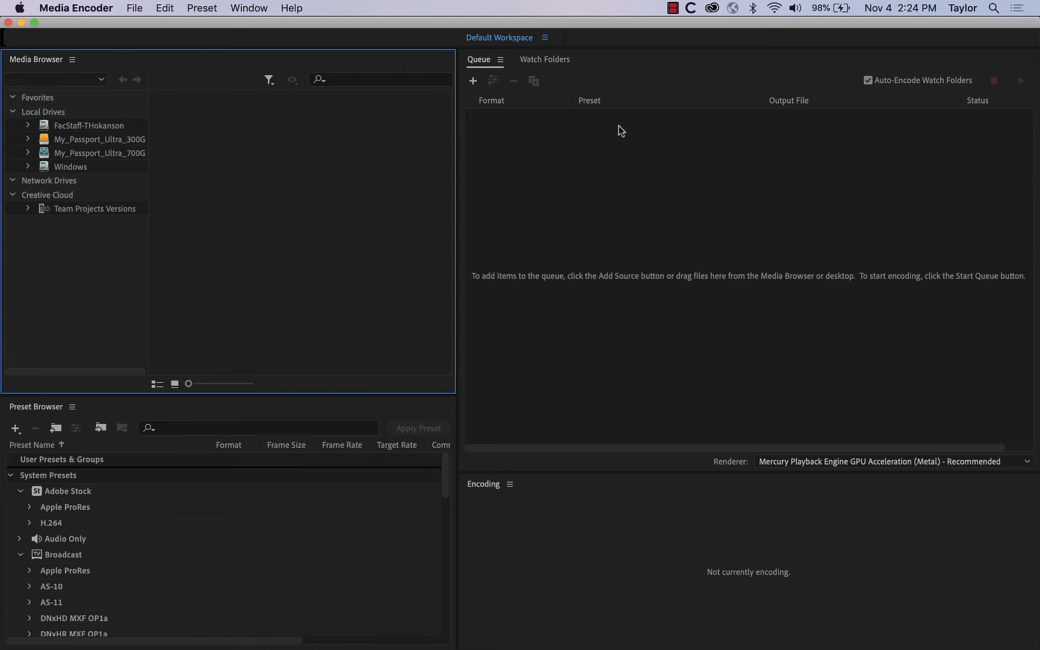
mouse_move(601, 167)
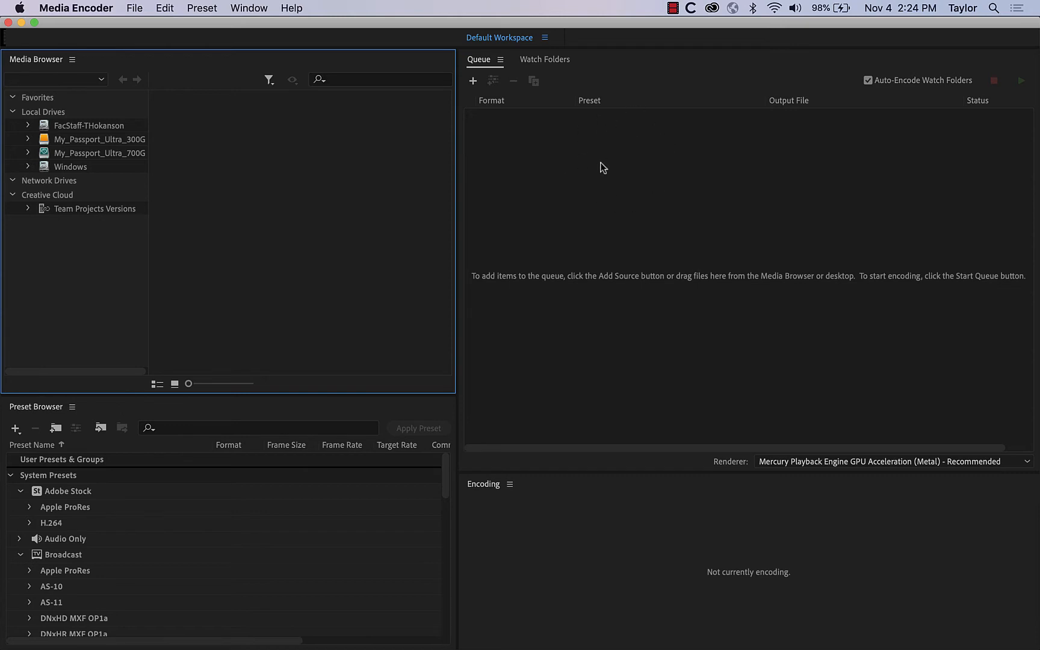
Confirm the queued streetsign item uses H.264 with the Match Source - High bitrate preset
click(473, 80)
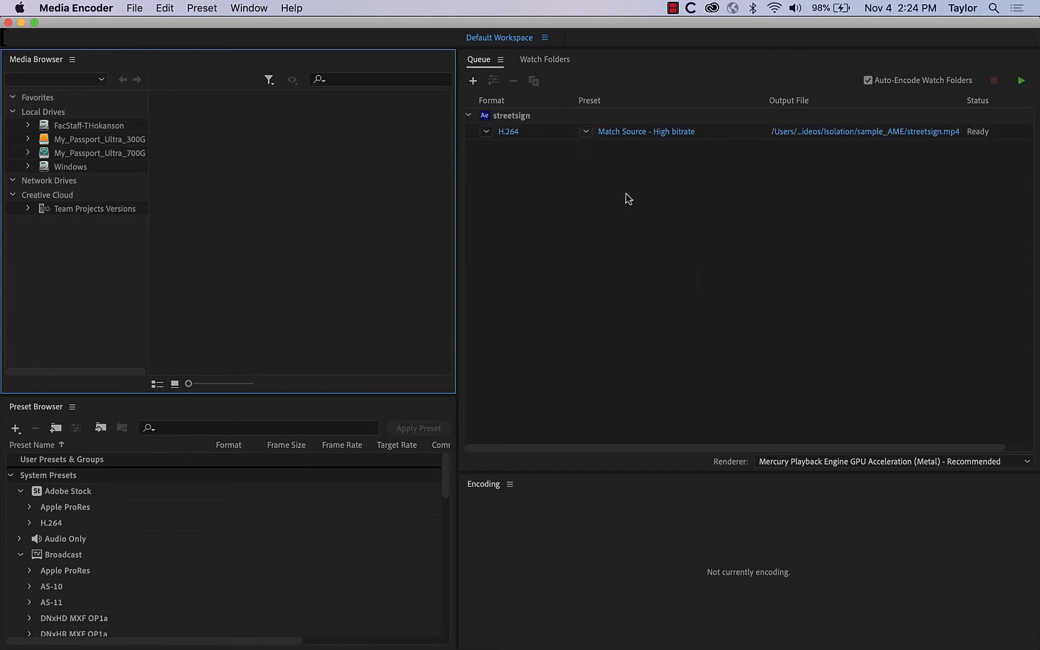
mouse_move(557, 189)
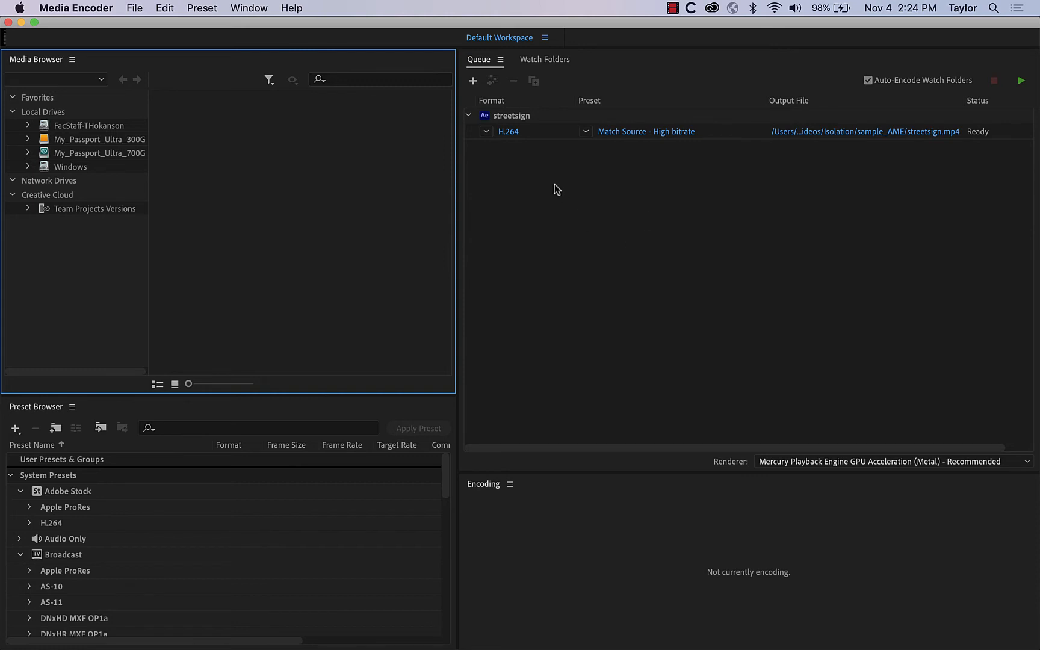
mouse_move(733, 128)
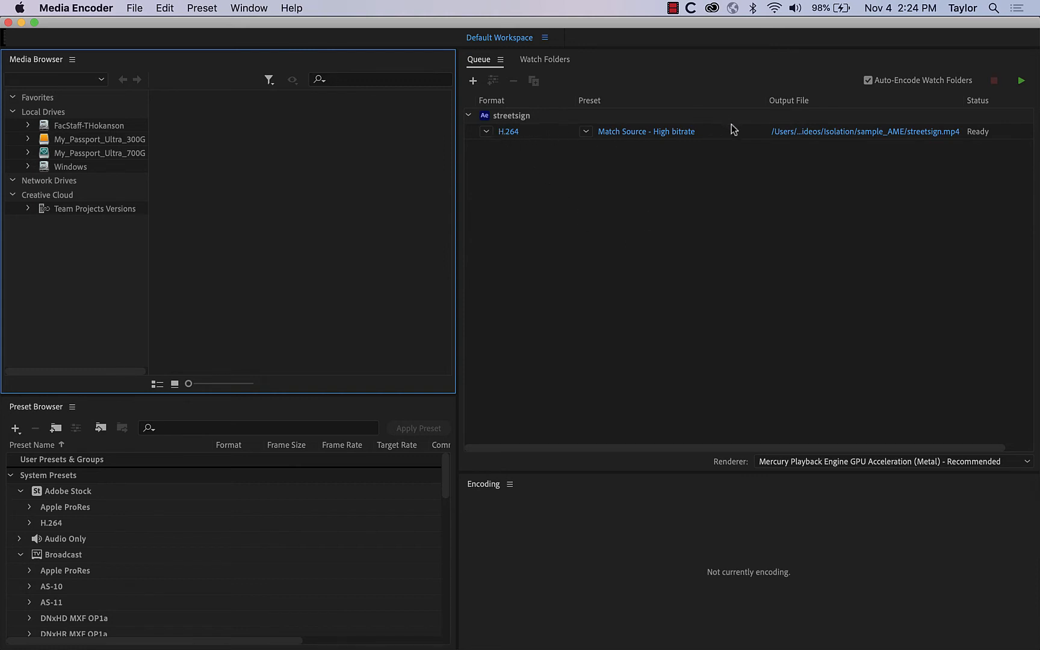
mouse_move(518, 137)
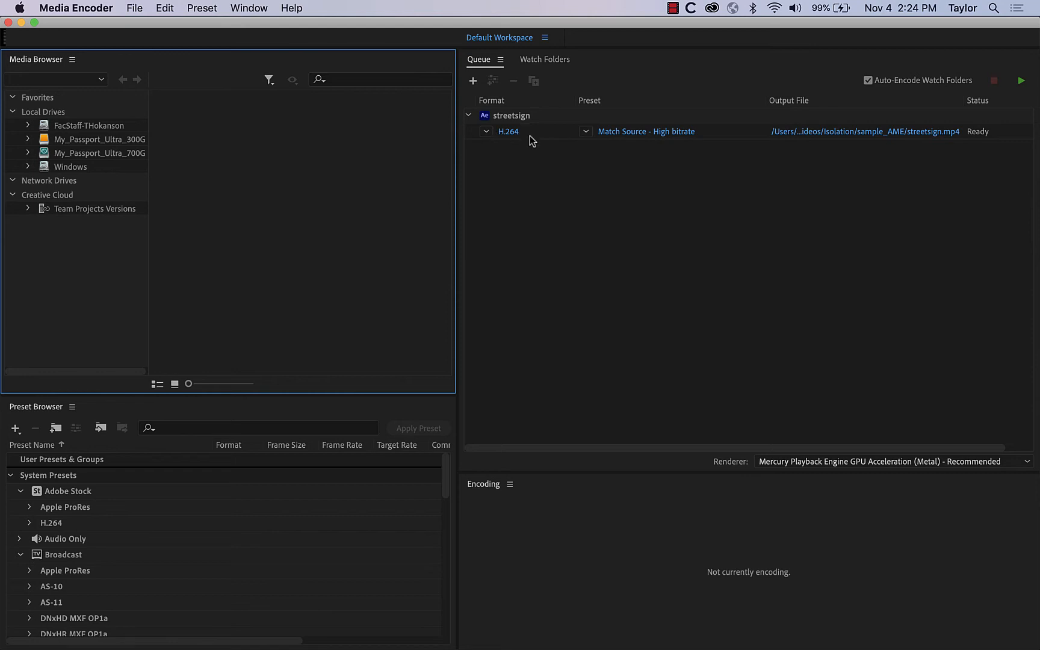
mouse_move(561, 153)
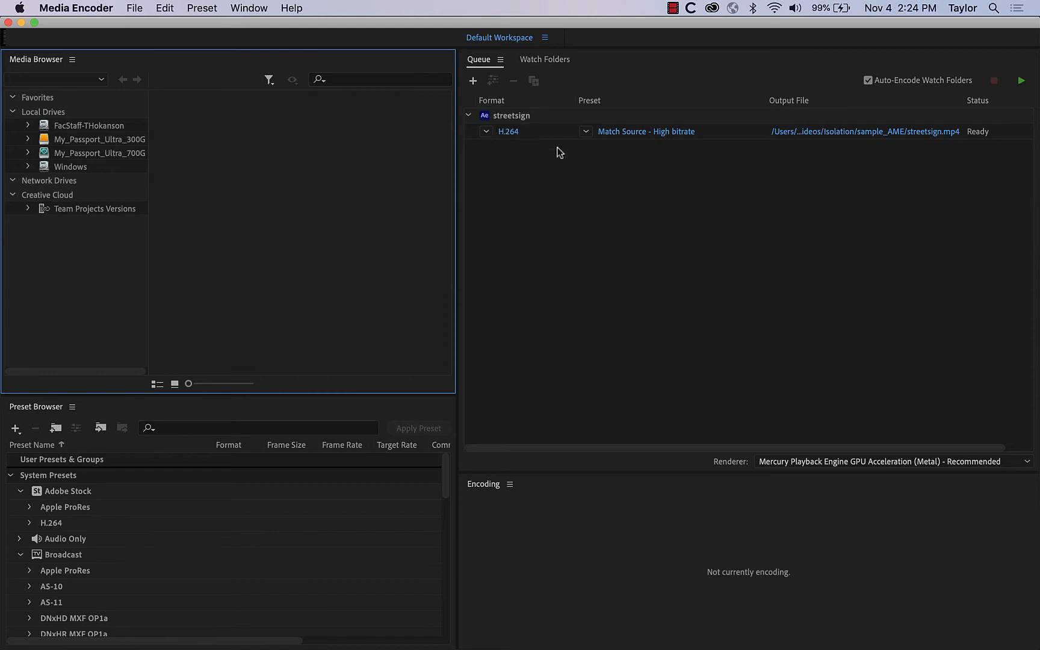
mouse_move(760, 176)
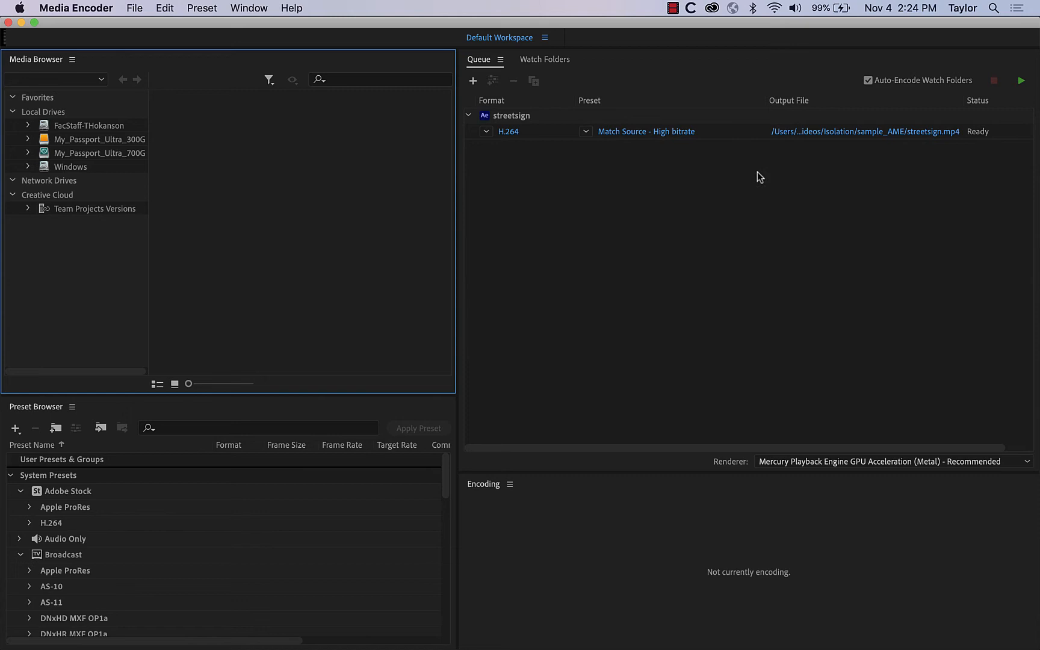
mouse_move(793, 134)
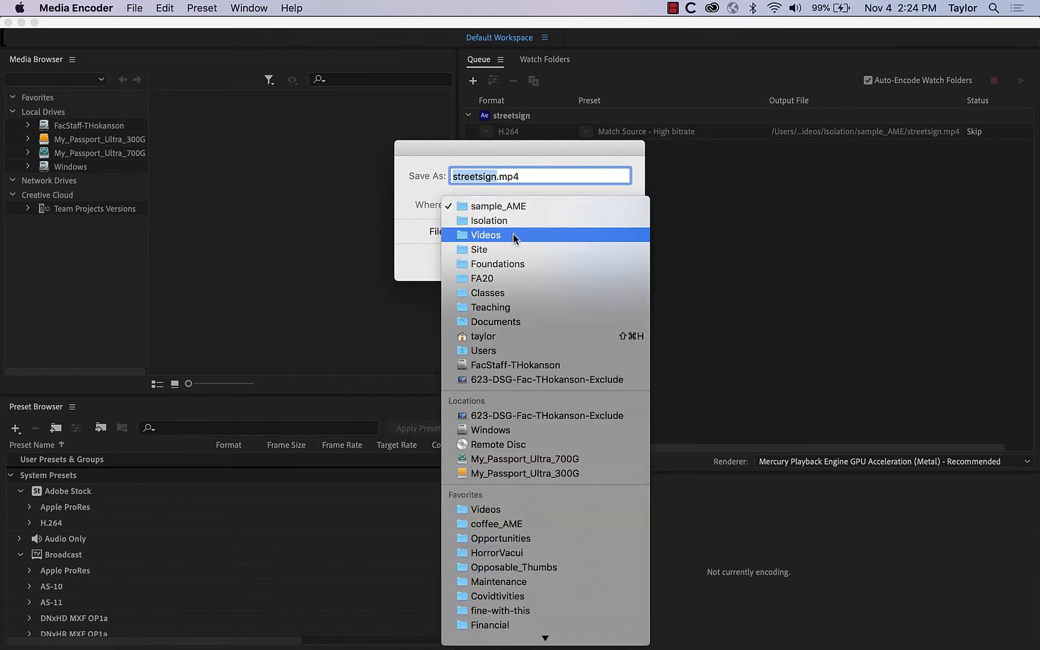
Set the output file to streetsign_right_here.mp4 in the Videos/Isolation folder
click(490, 220)
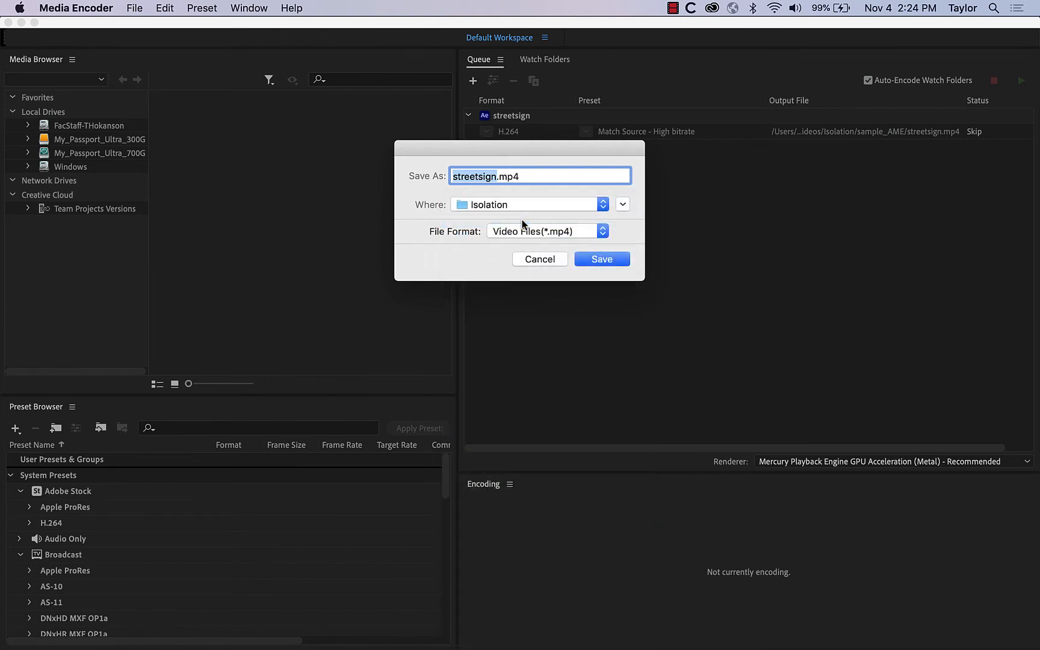
mouse_move(617, 166)
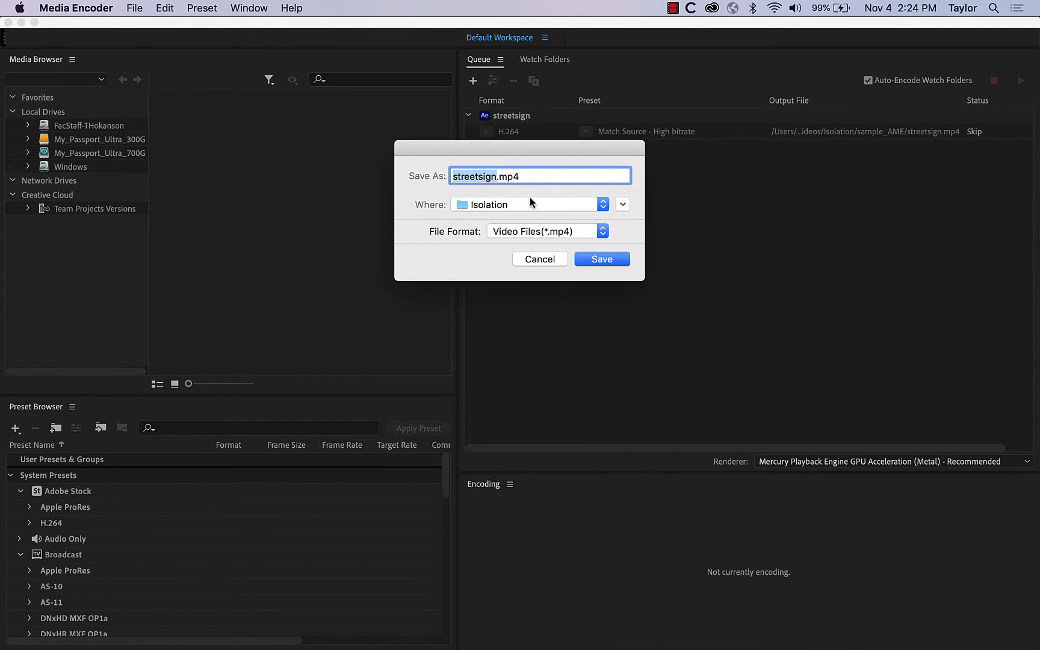
click(505, 176)
text(_right_)
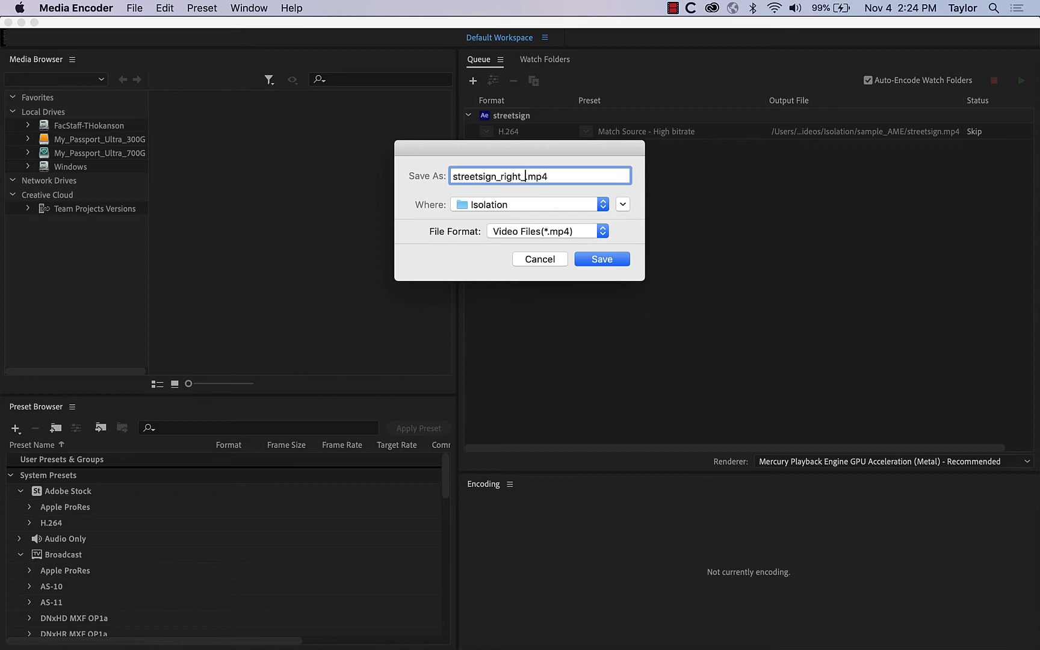
text(here)
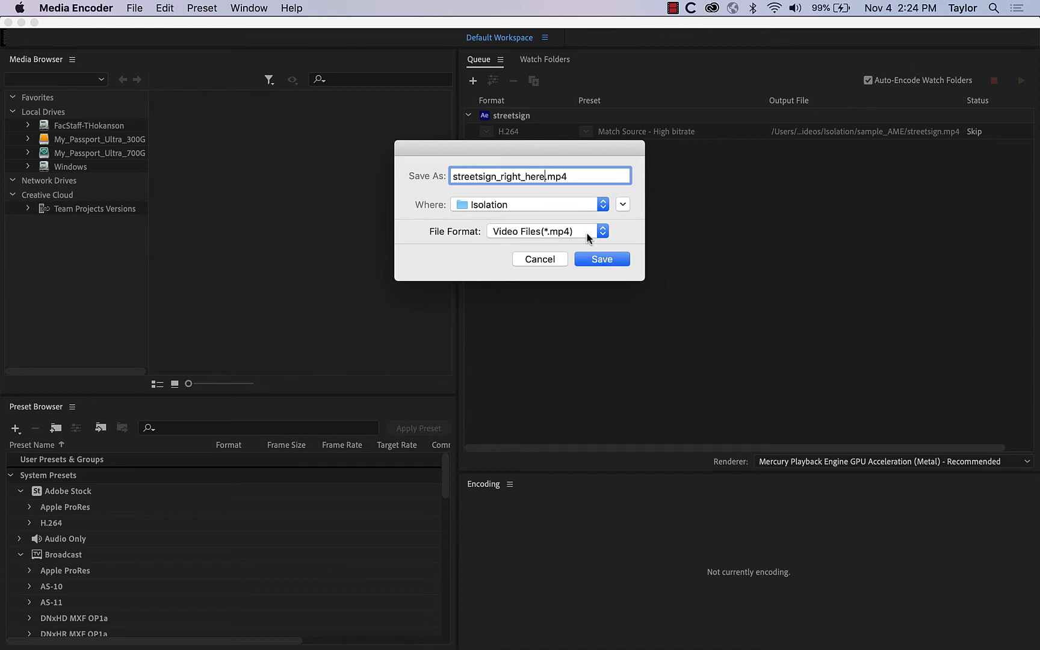
click(603, 259)
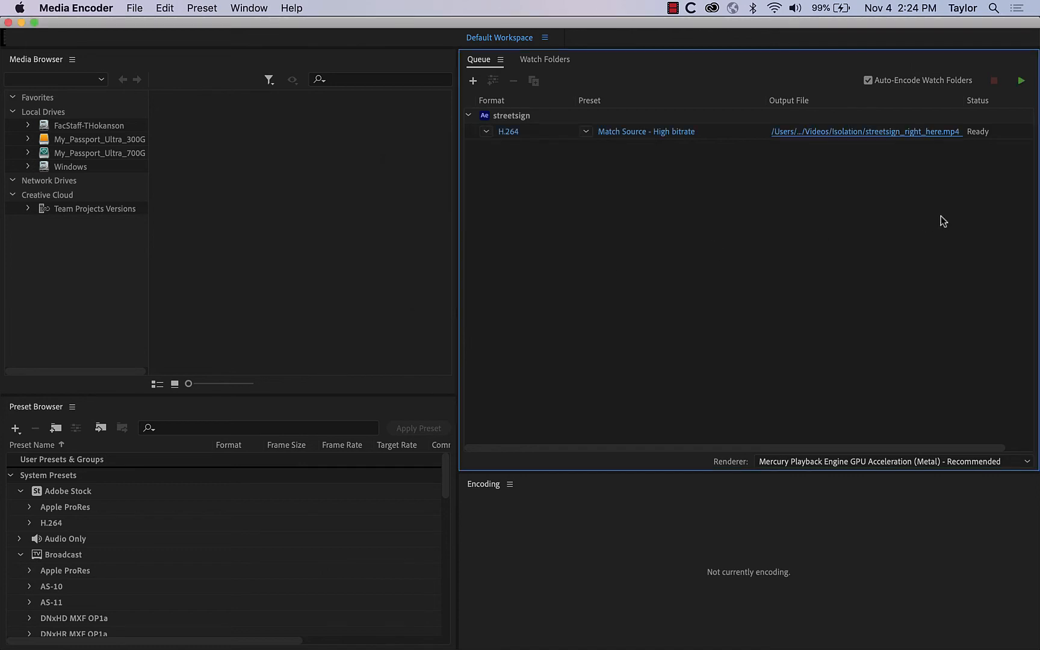
mouse_move(889, 148)
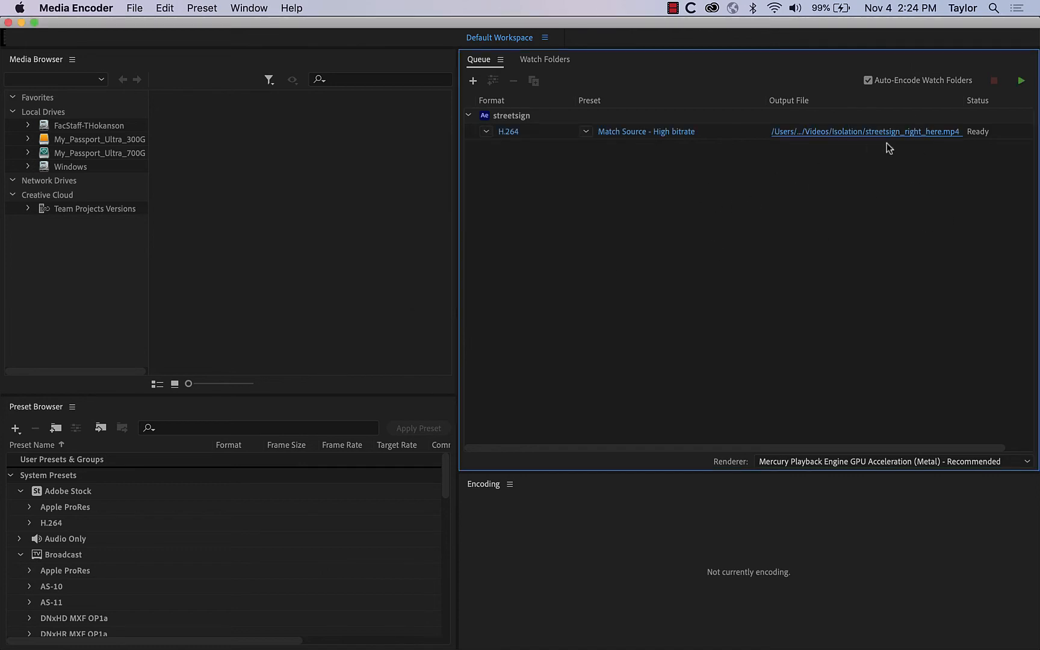
mouse_move(1020, 80)
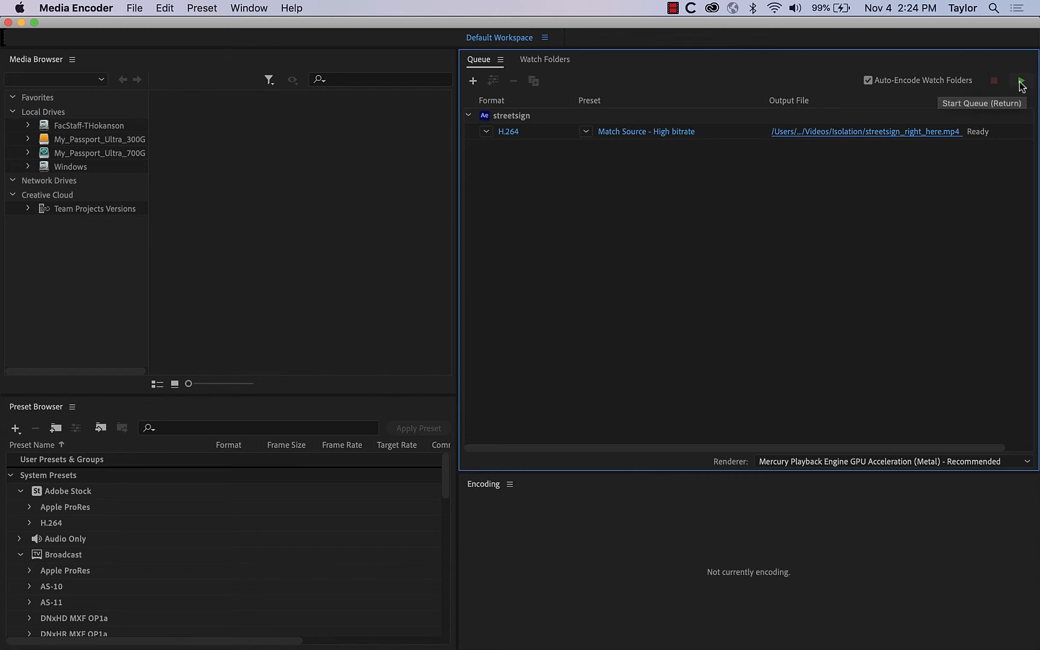
click(1020, 80)
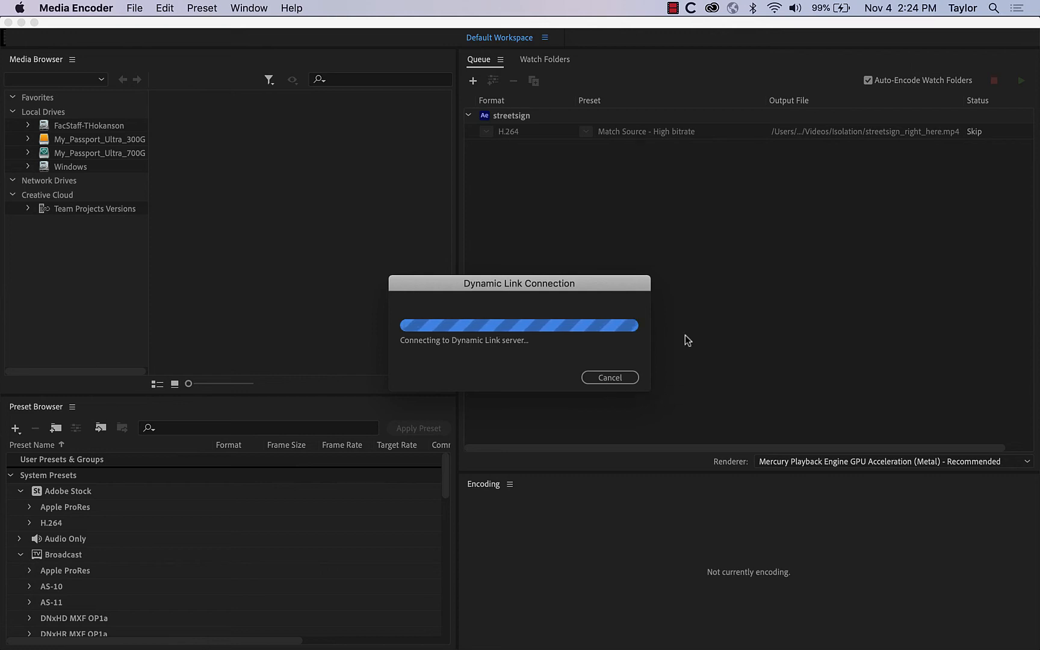
mouse_move(761, 159)
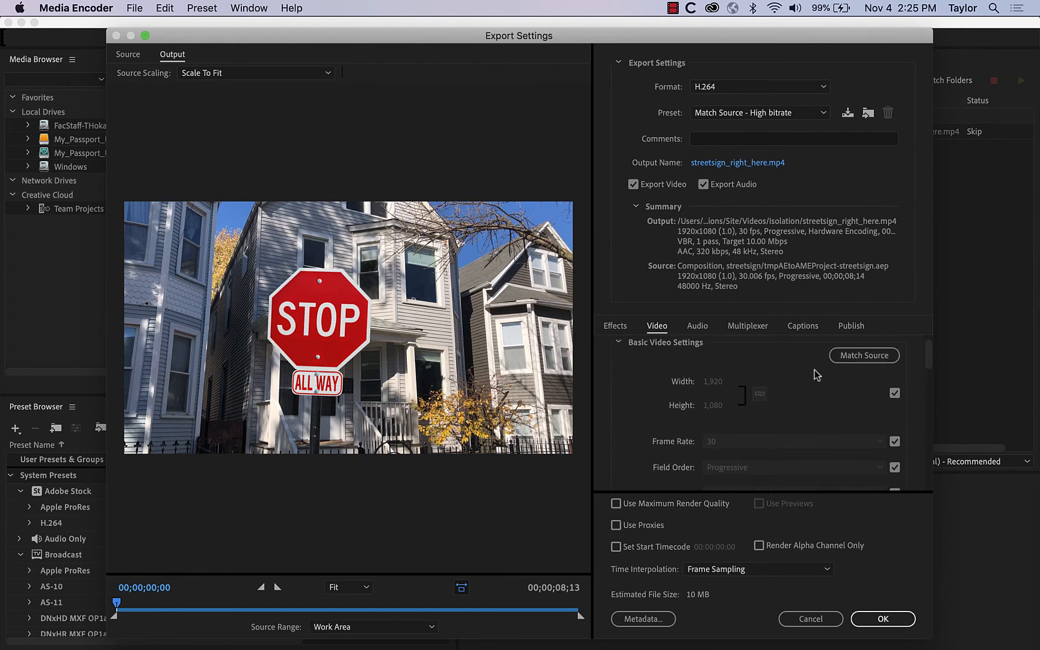
mouse_move(705, 368)
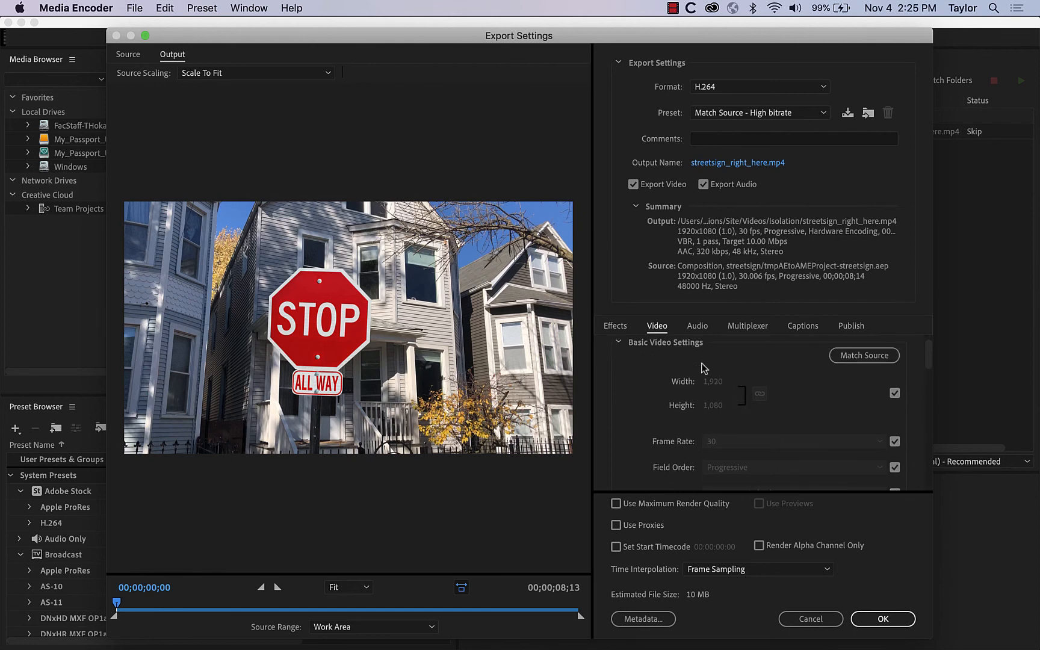
mouse_move(759, 394)
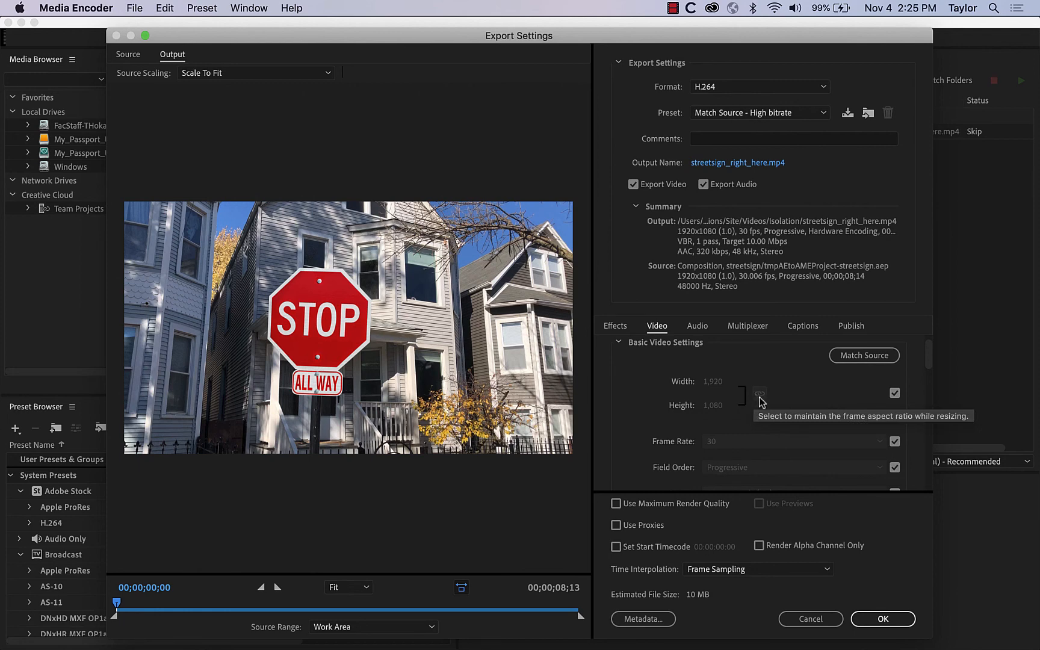
click(895, 393)
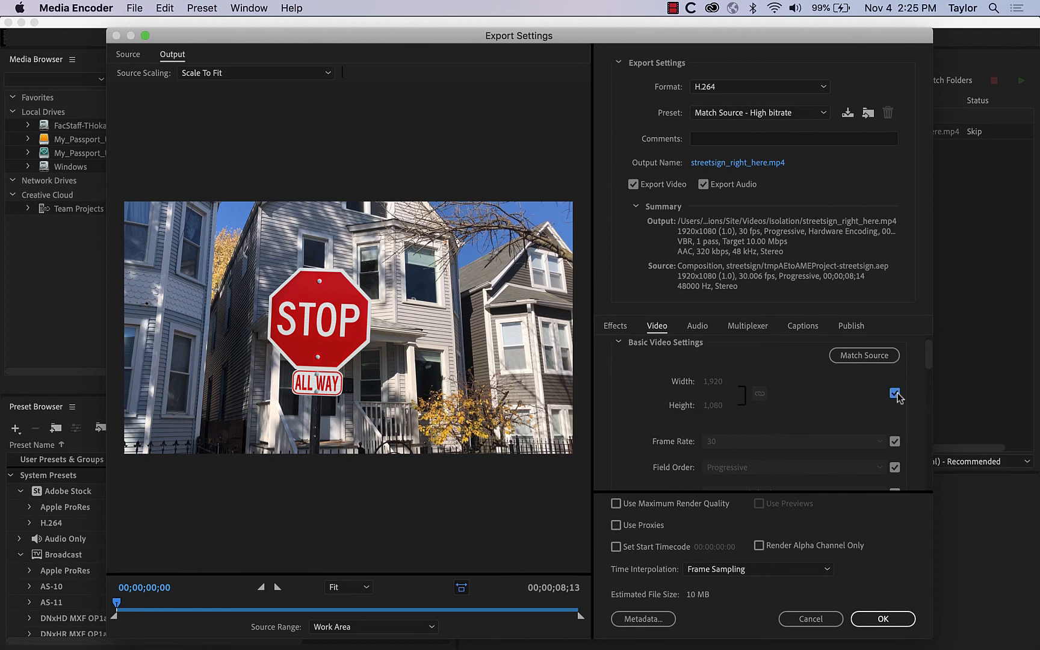
click(894, 393)
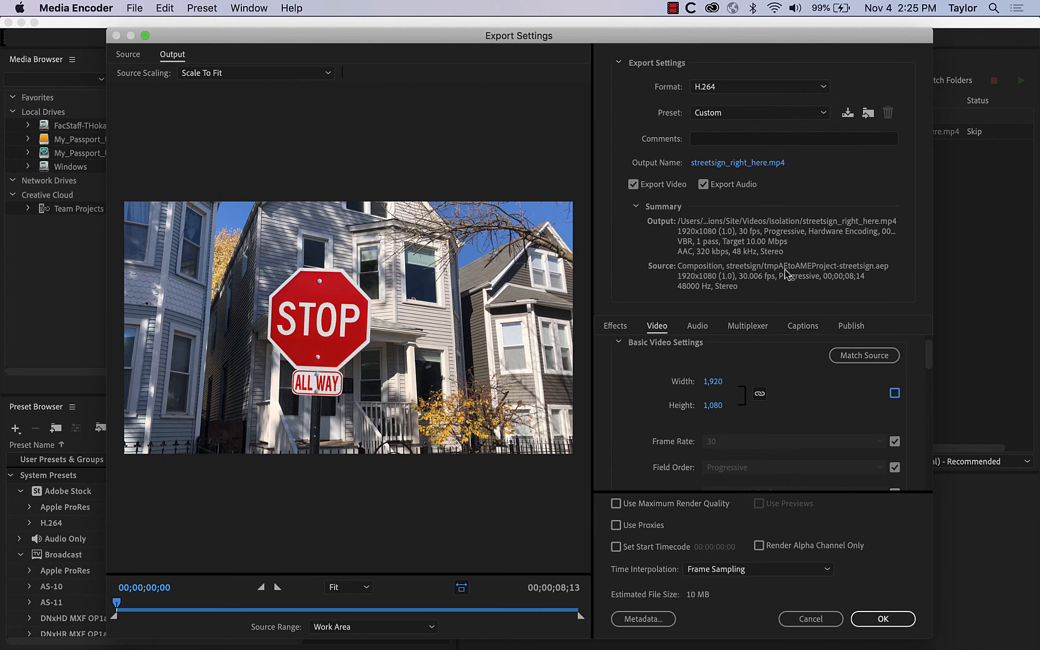
click(697, 326)
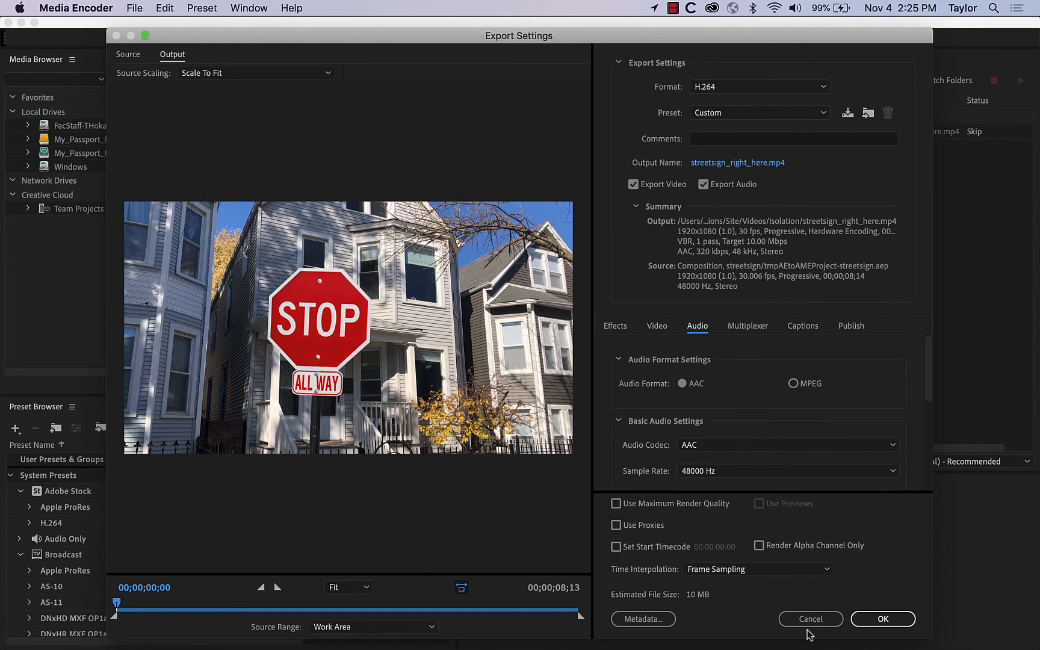
click(883, 619)
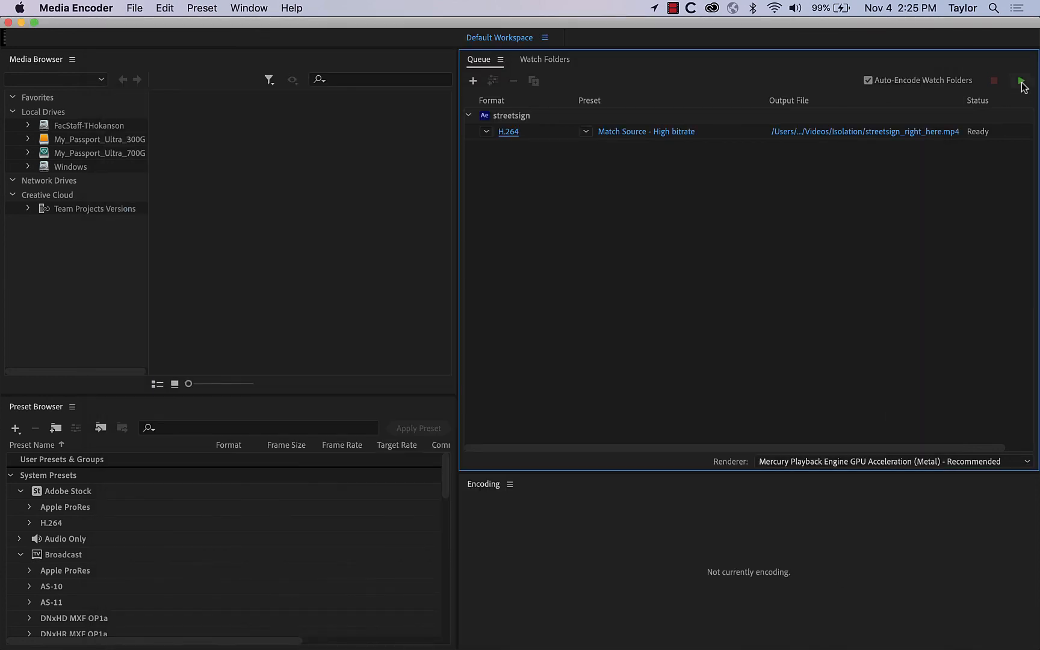
Start the queue so streetsign_right_here.mp4 begins encoding
click(1018, 81)
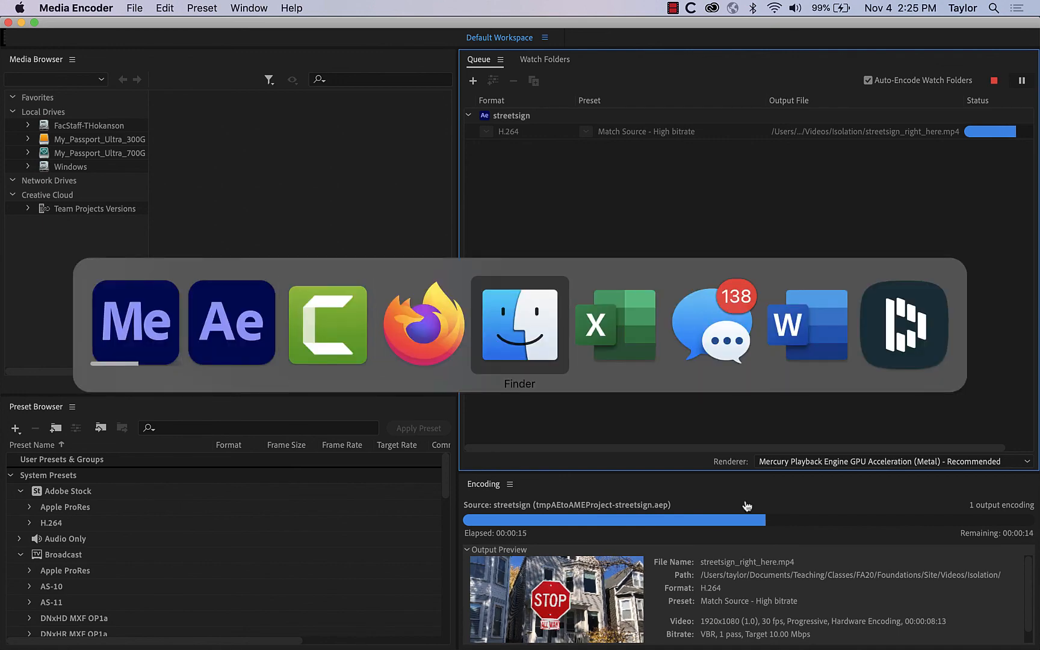
In Finder, browse Videos/Isolation and Quick Look the exported streetsign_right_here.mp4
click(519, 324)
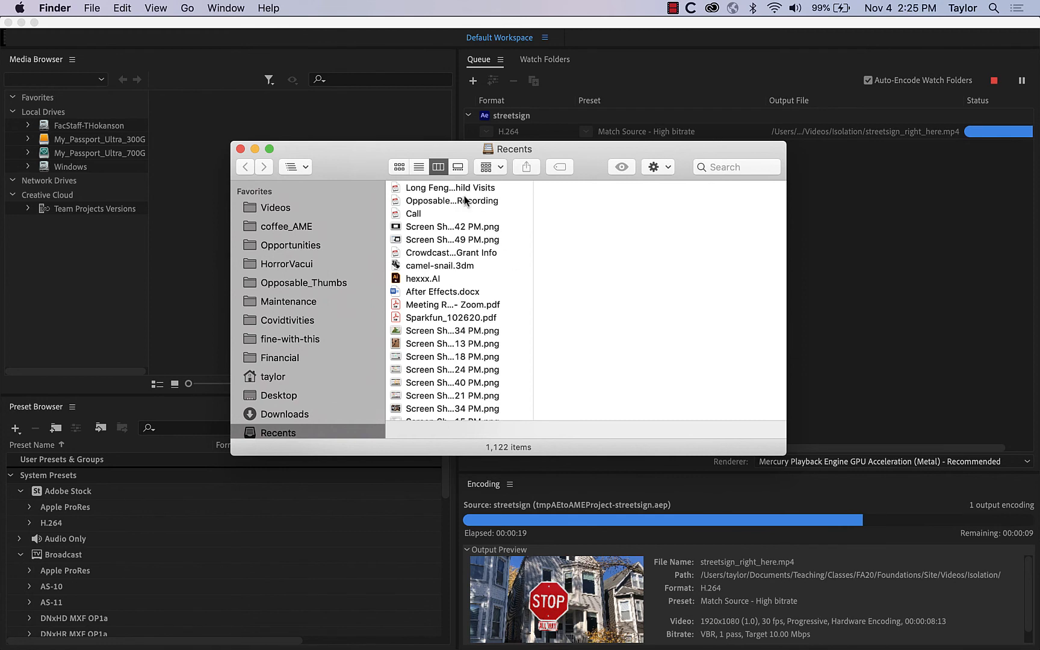
click(286, 227)
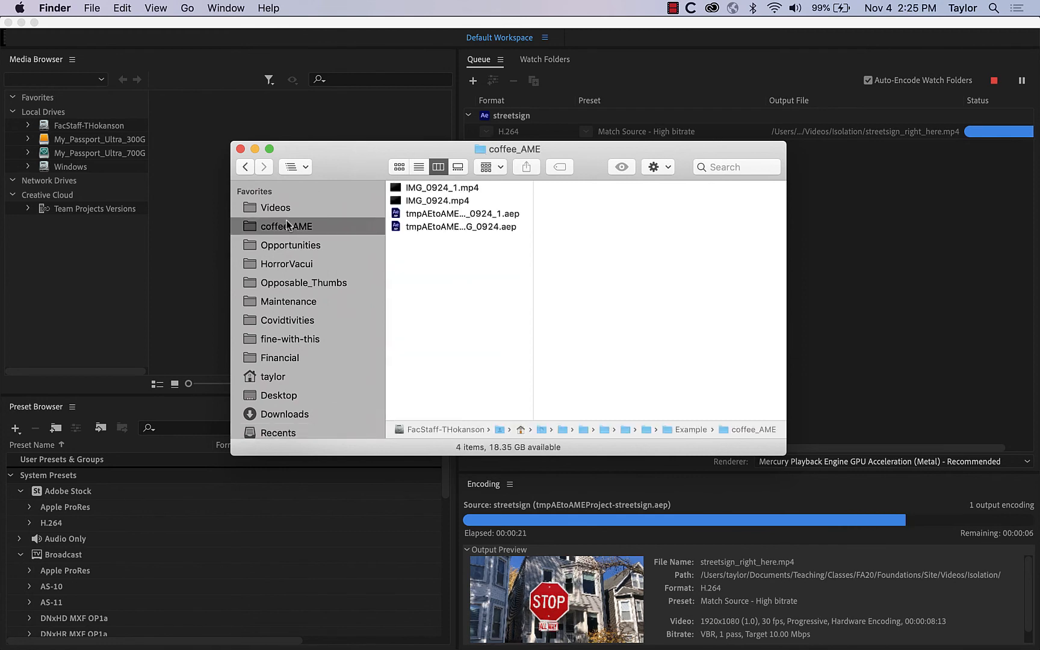
click(275, 207)
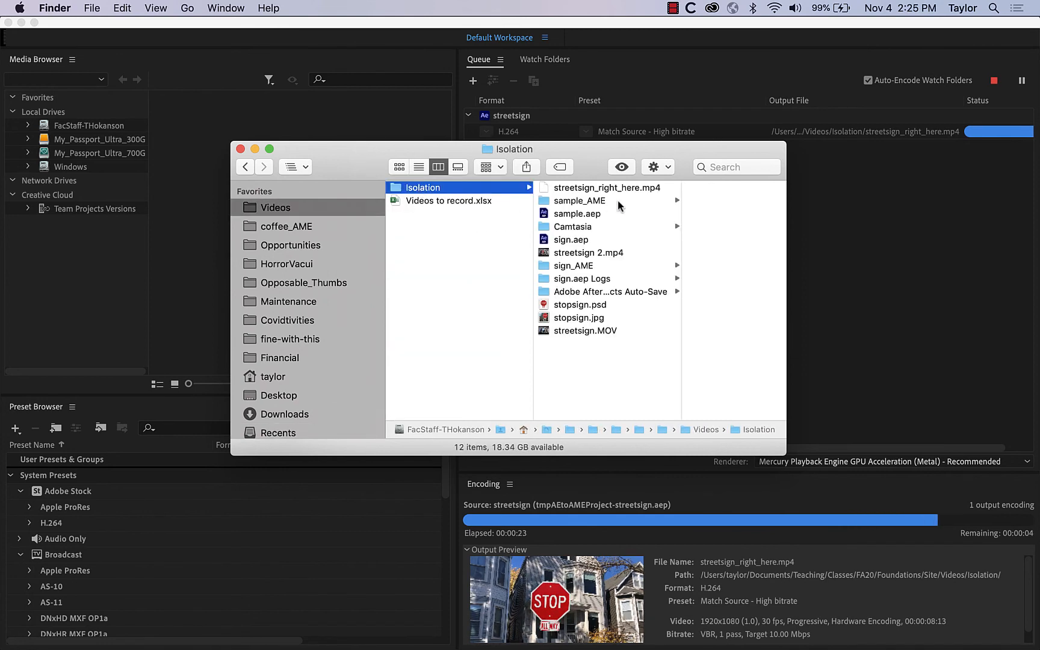
mouse_move(645, 224)
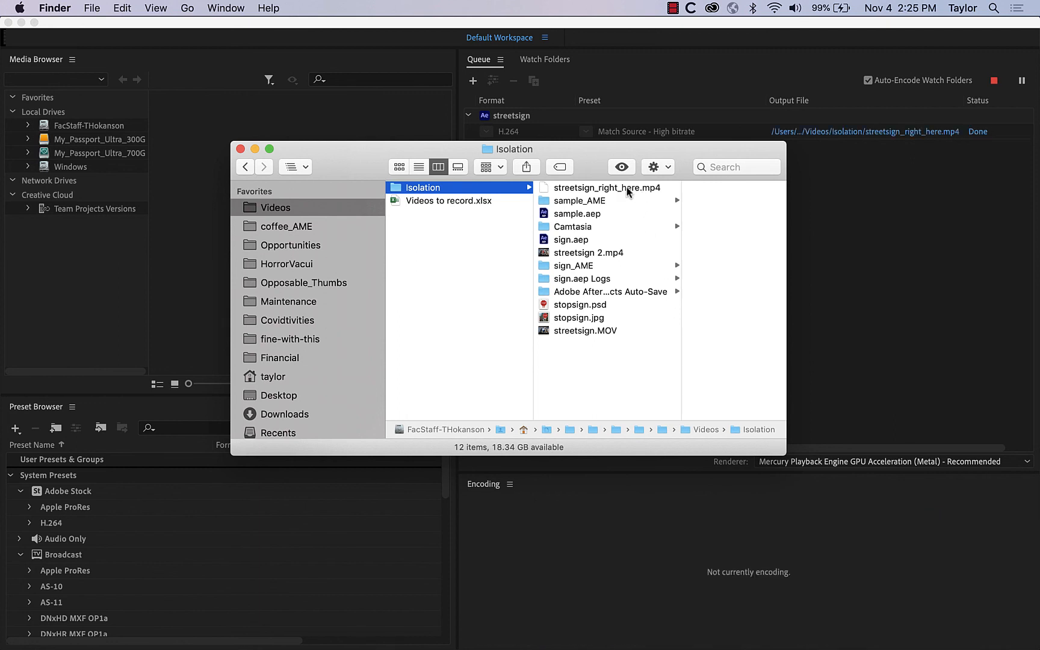
click(604, 188)
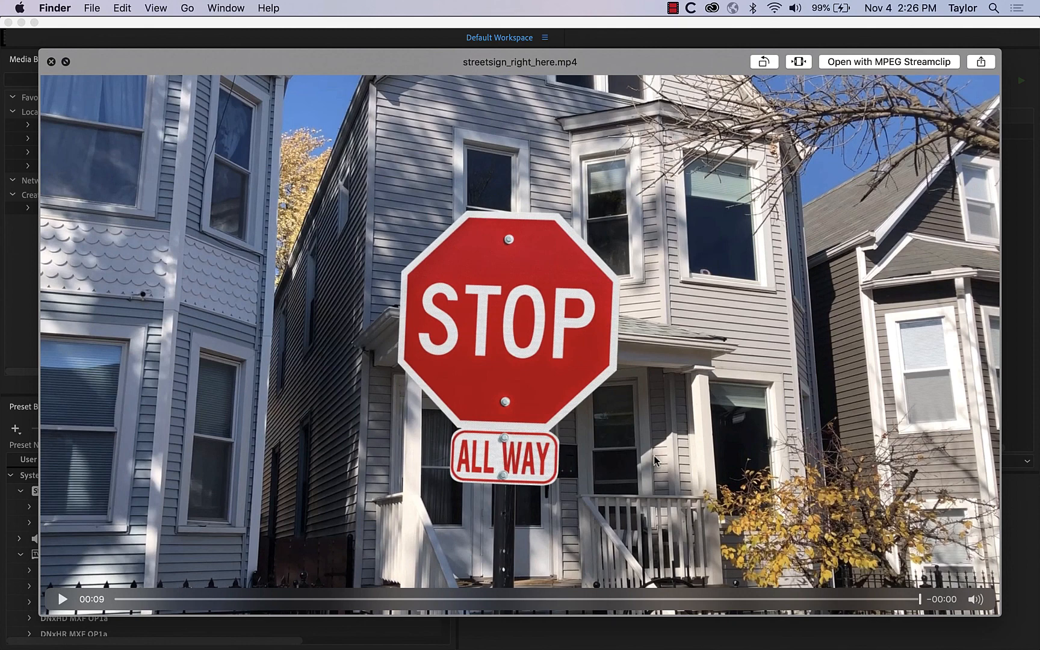
mouse_move(140, 100)
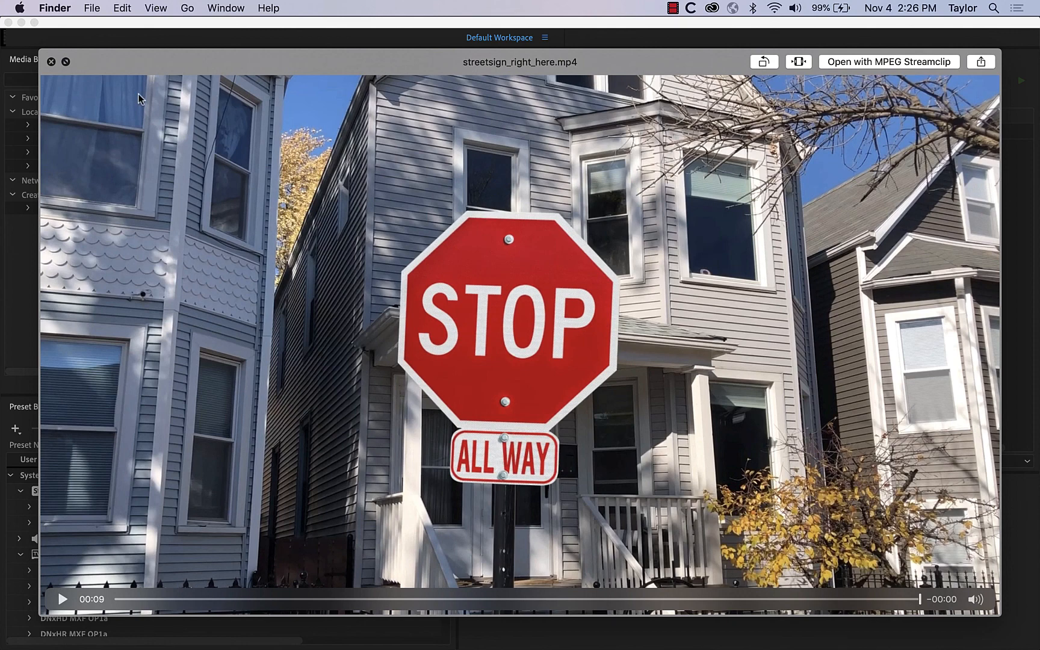
mouse_move(69, 91)
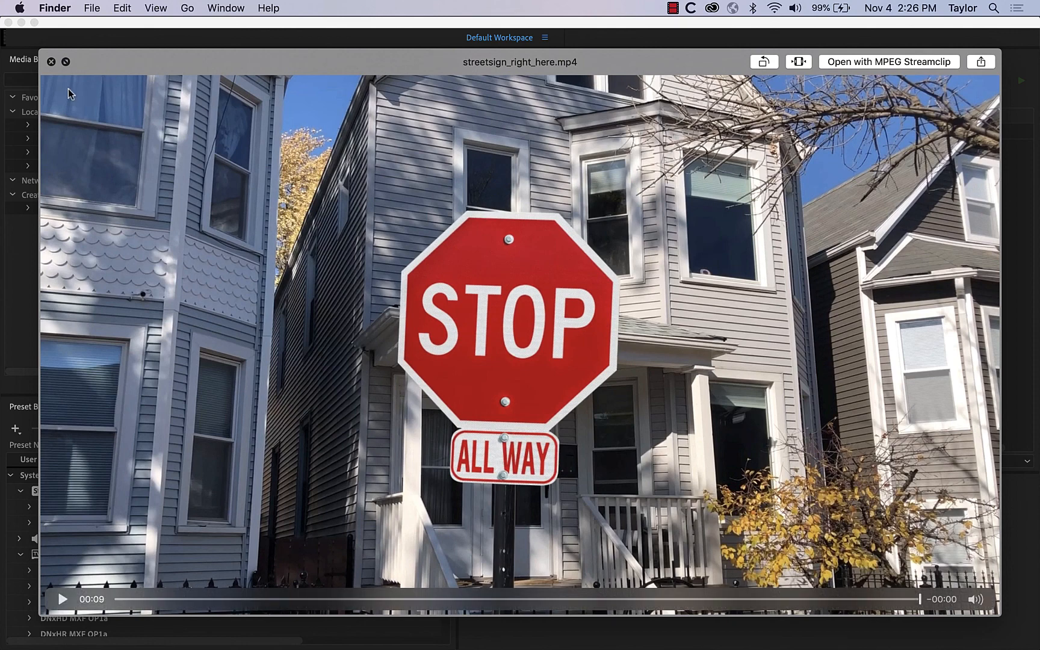